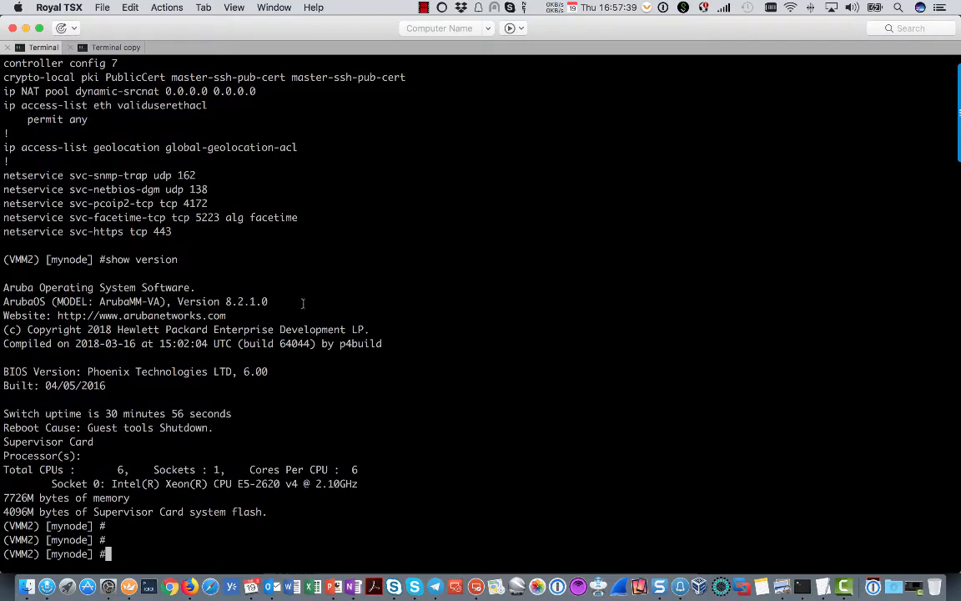
mouse_move(489, 240)
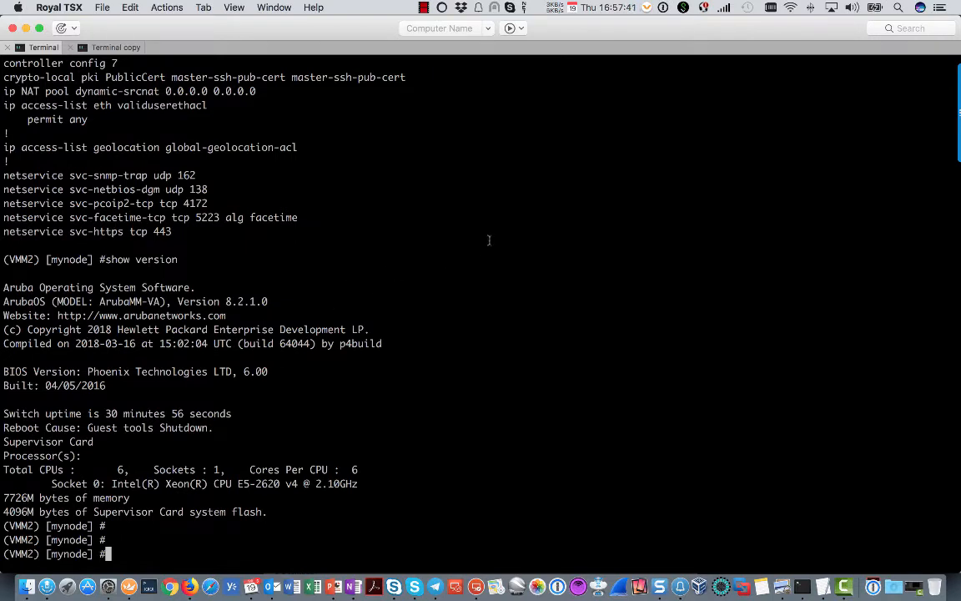
mouse_move(277, 243)
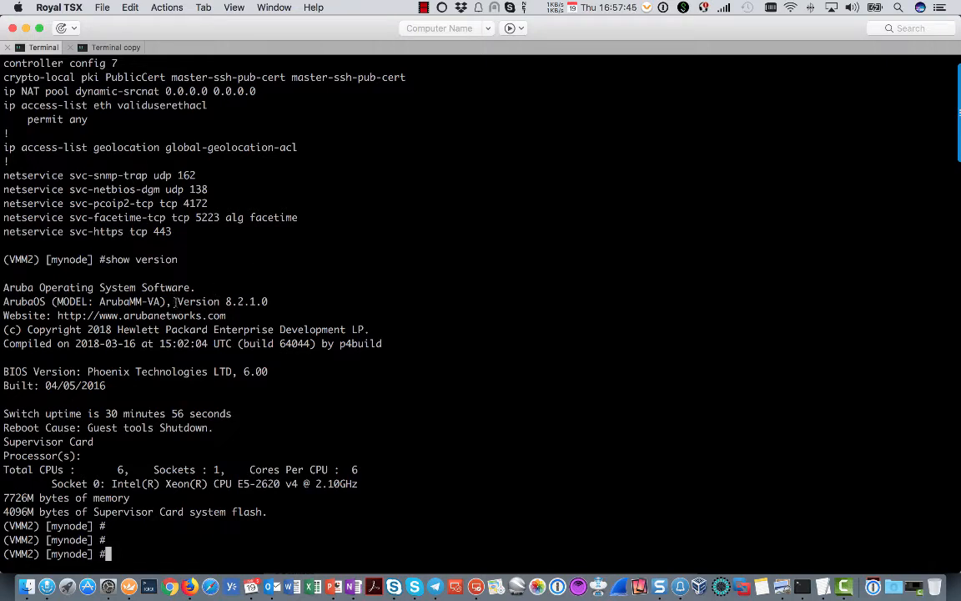
- Under master-l3redundancy, set l3-sync-state primary and l3-sync-time 2
double_click(222, 300)
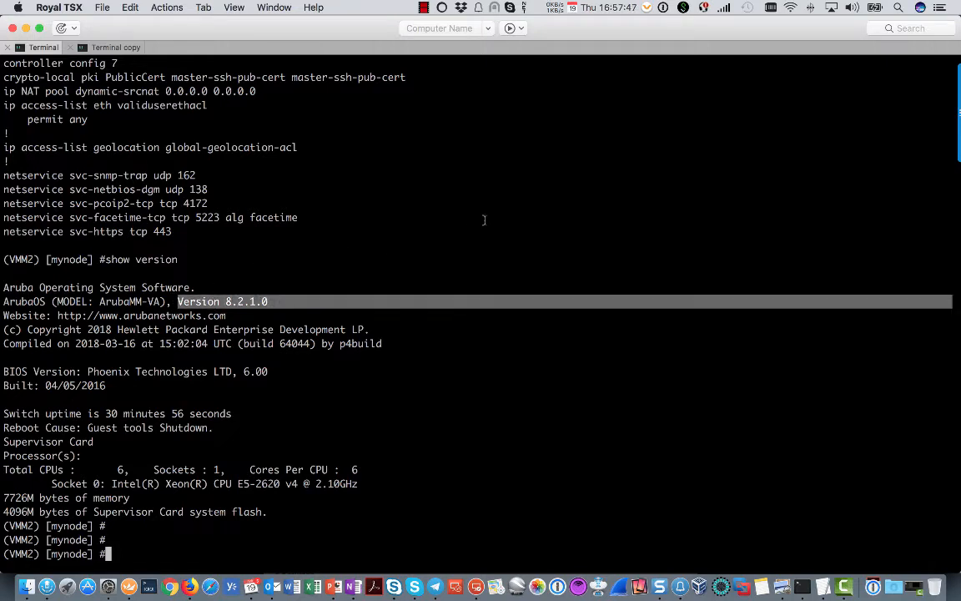
mouse_move(326, 287)
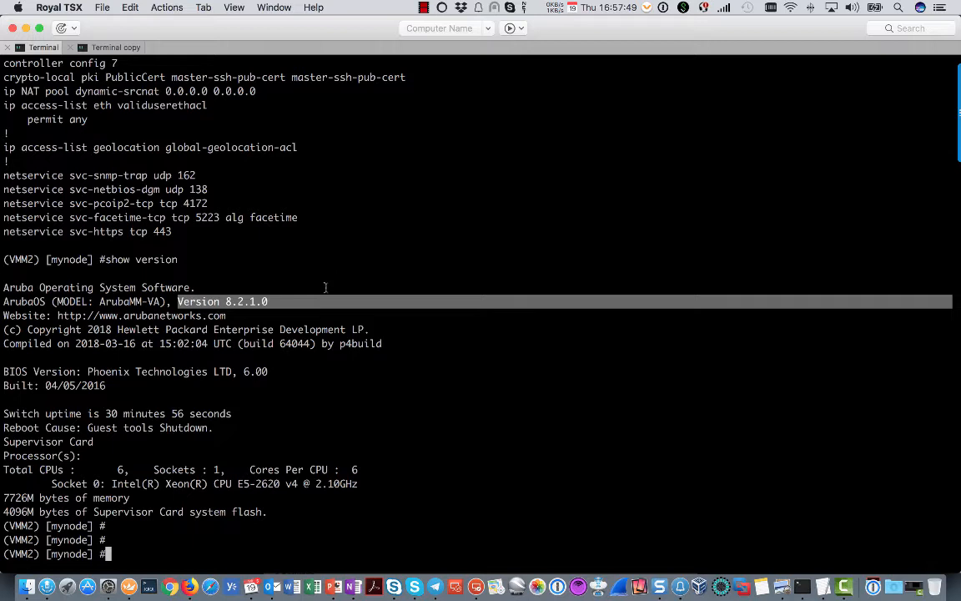
mouse_move(486, 194)
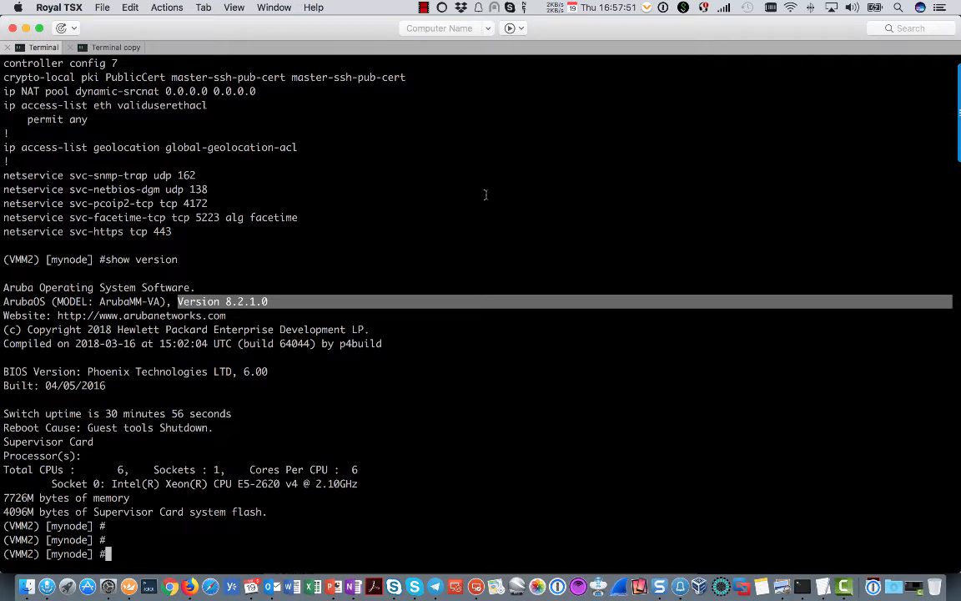
mouse_move(337, 244)
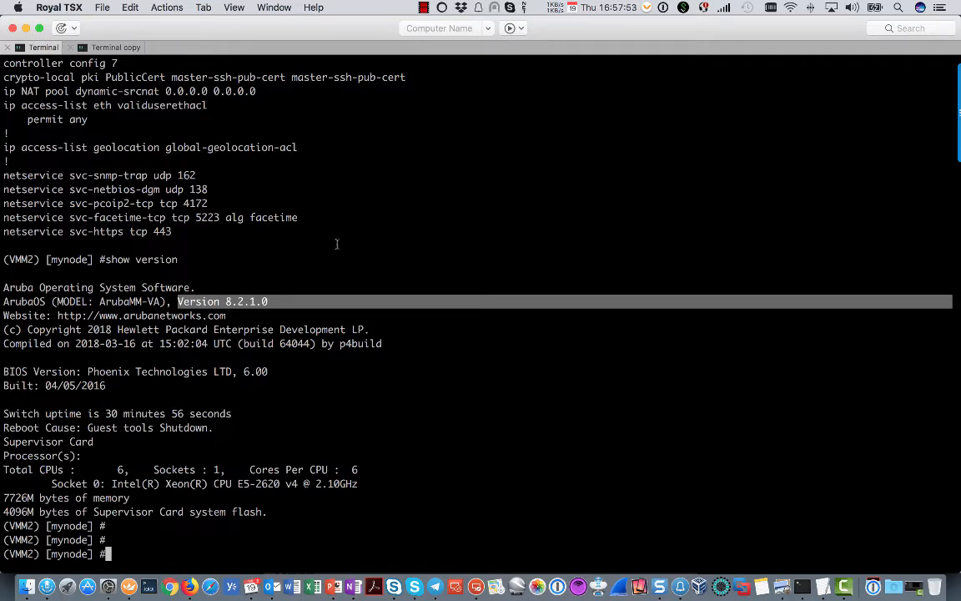
mouse_move(447, 177)
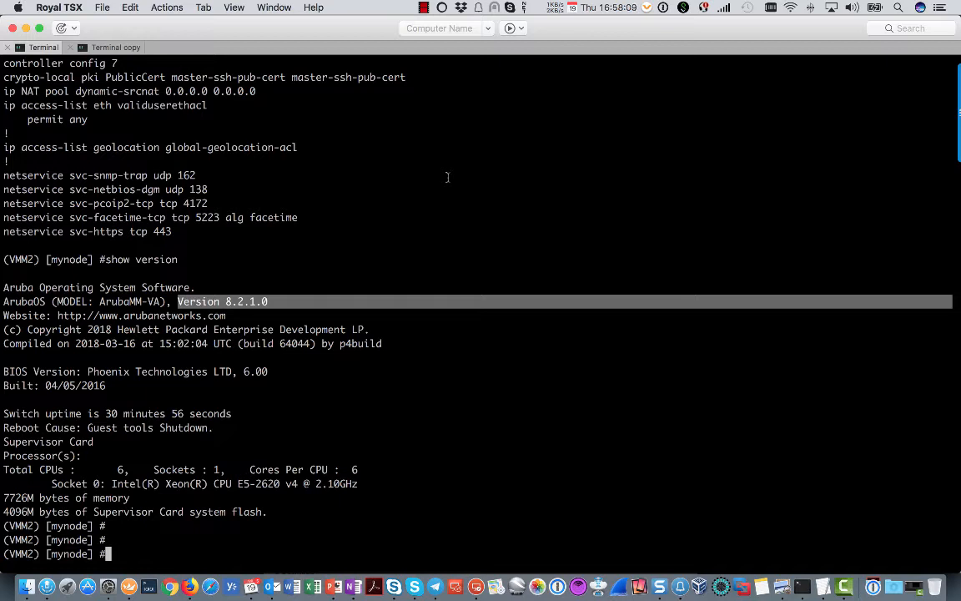
type("configure t")
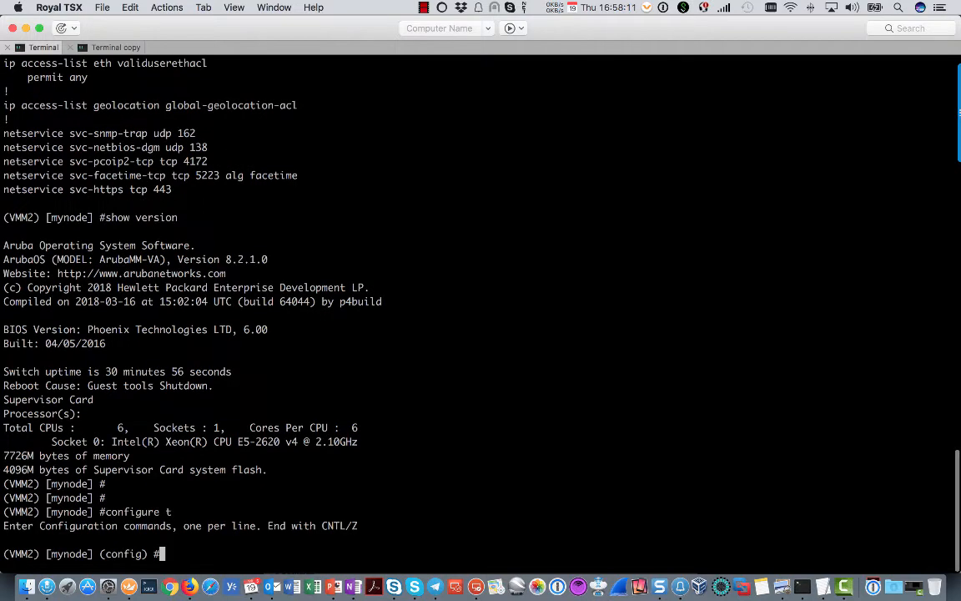
type("mast")
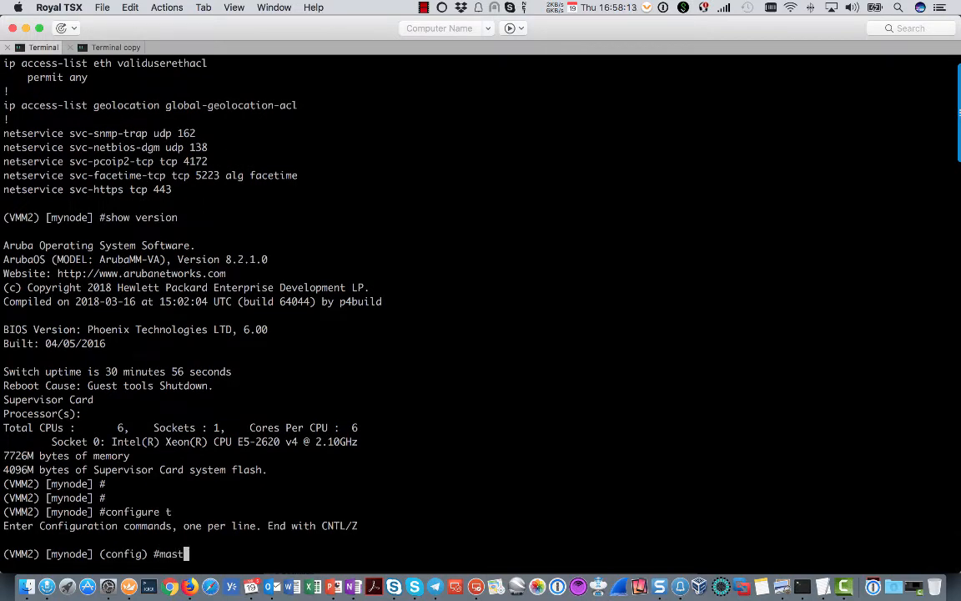
type("er-l3redundancy")
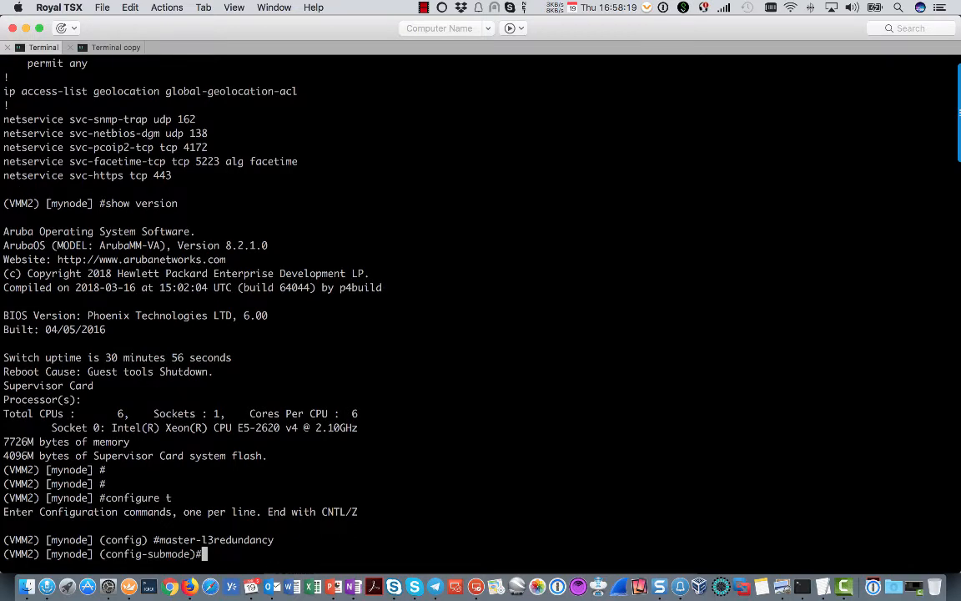
type("l3")
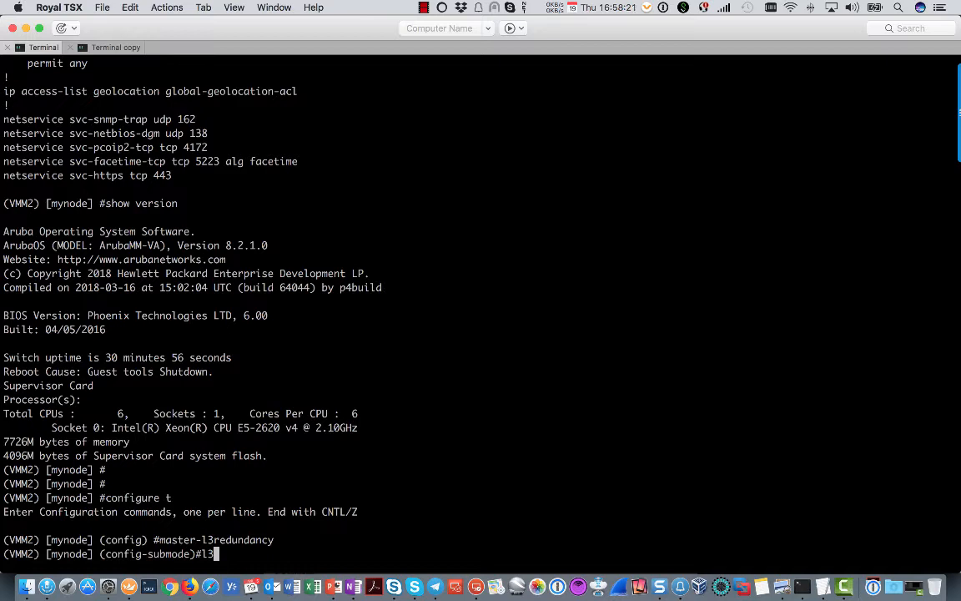
type("-sync-state primary")
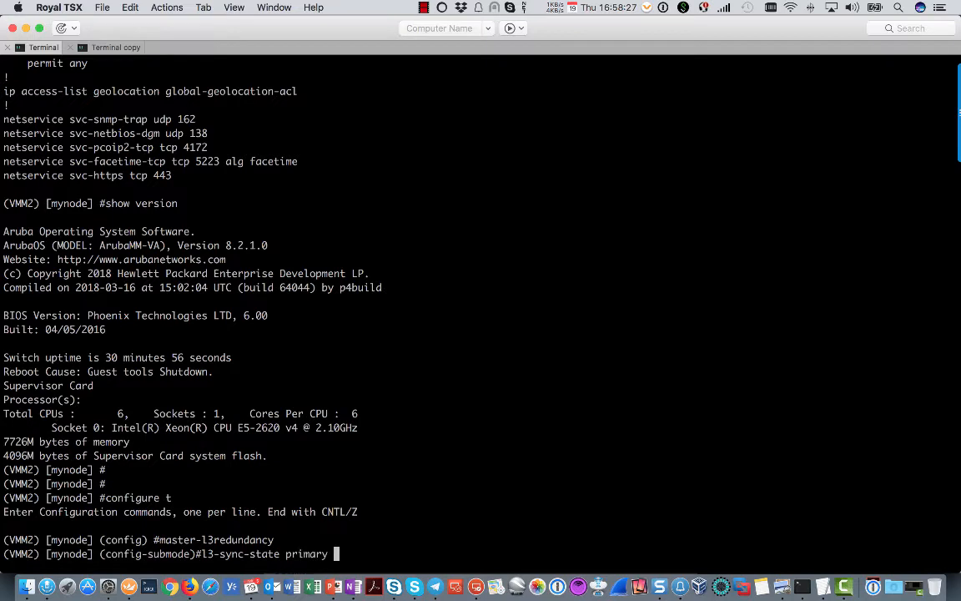
key("Return")
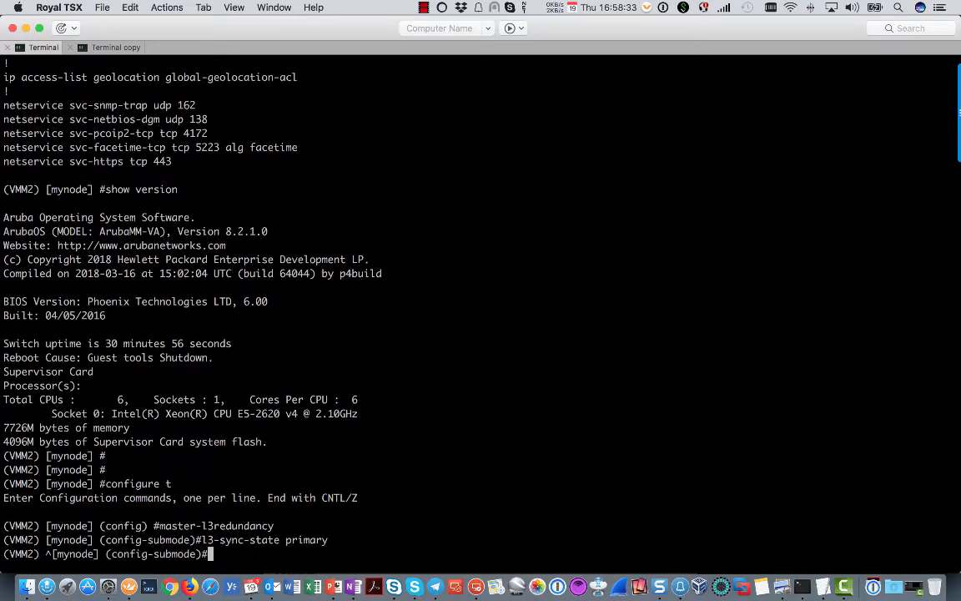
type("l3")
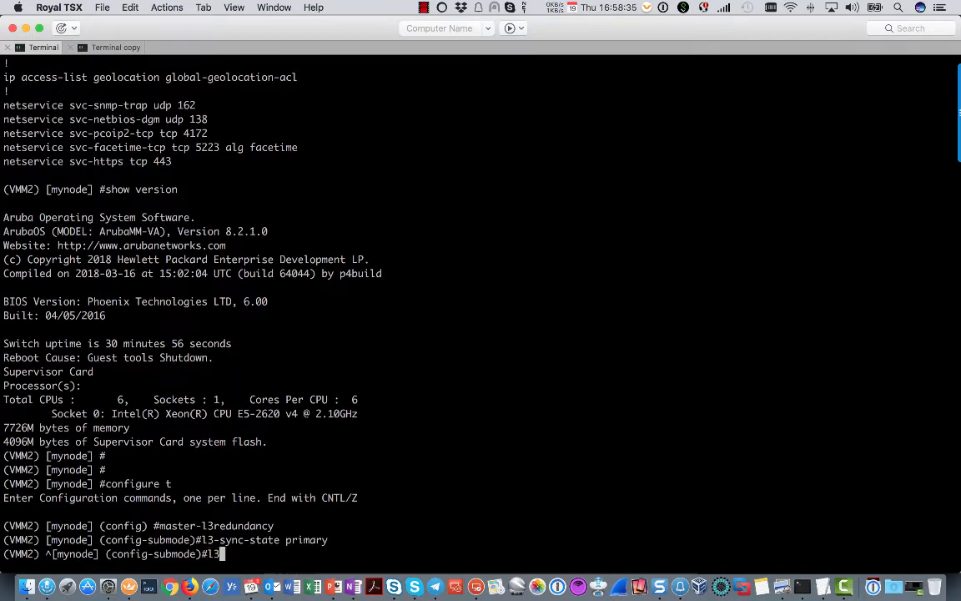
type("-sync-")
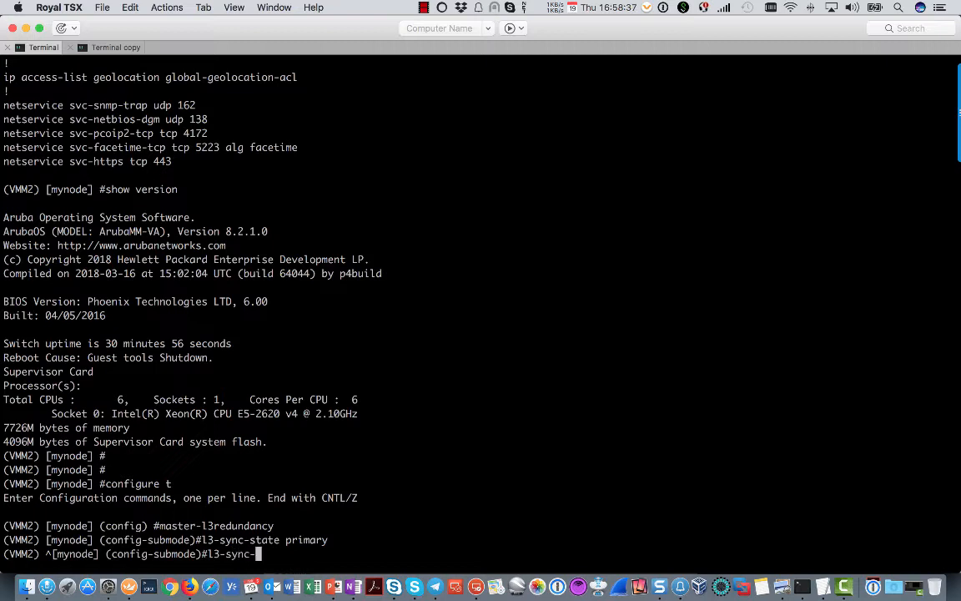
key("Return")
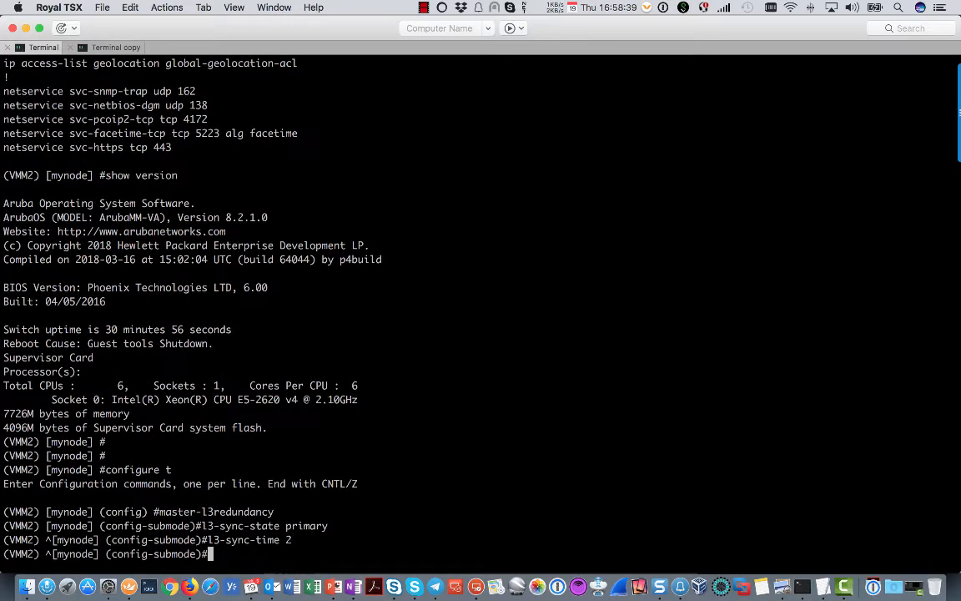
type("l")
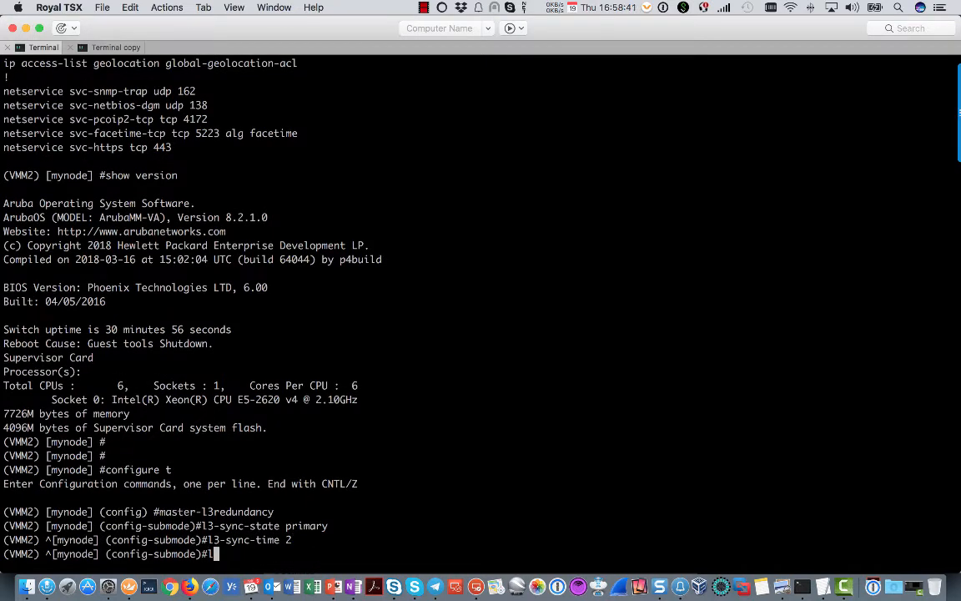
type("3-peer-ip-address")
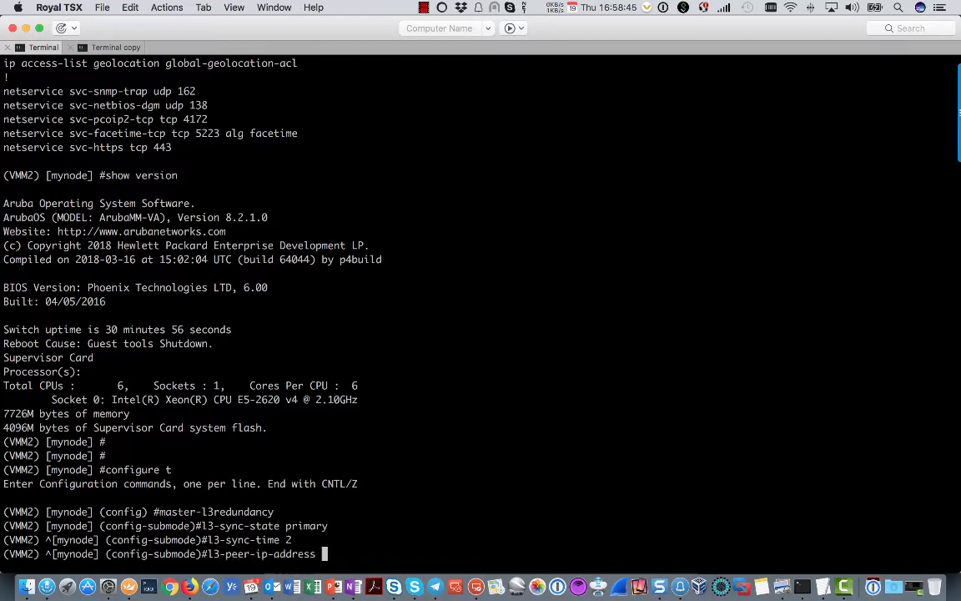
type("10.")
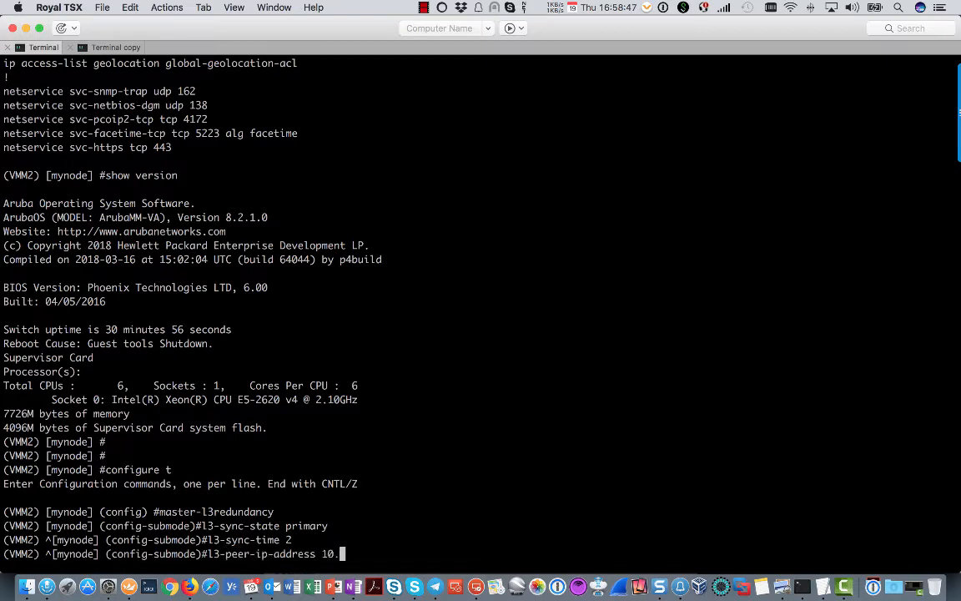
type("10.")
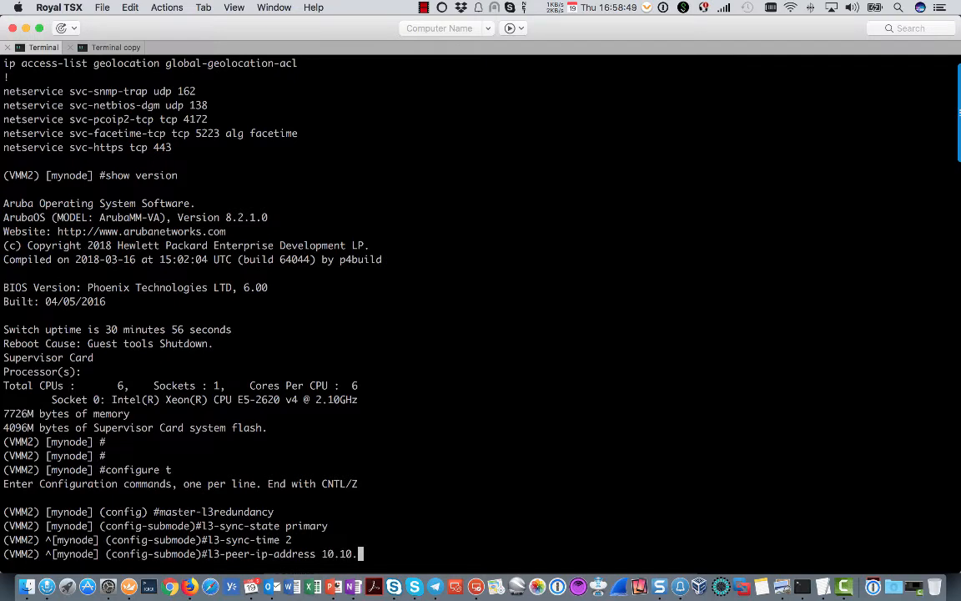
type("203.")
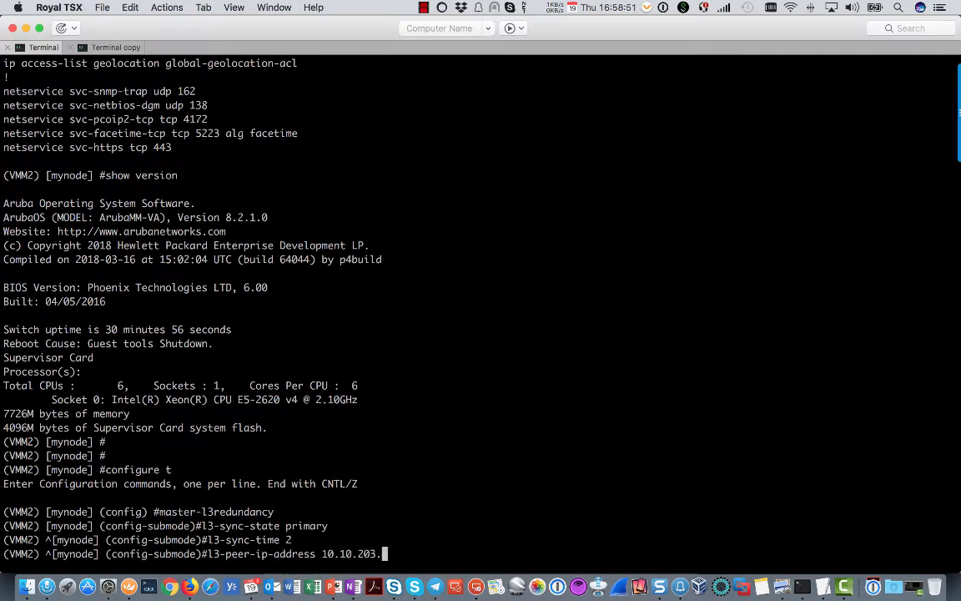
type("20")
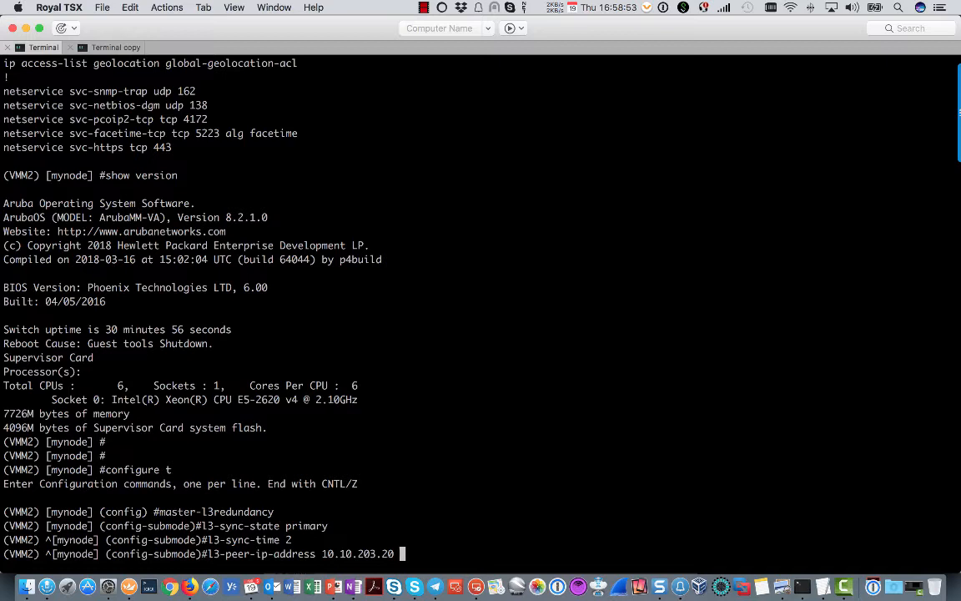
type("ipsec")
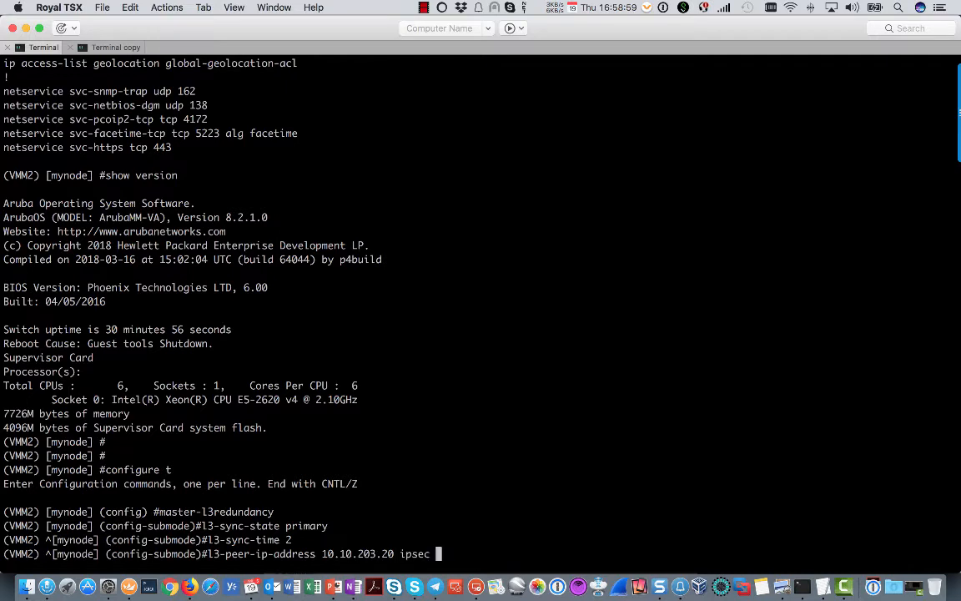
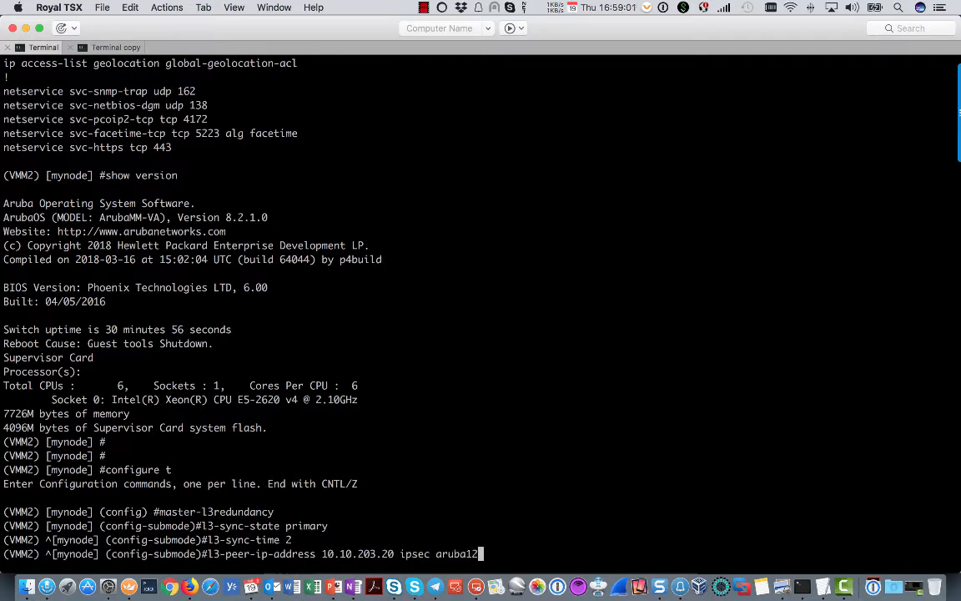
key("Return")
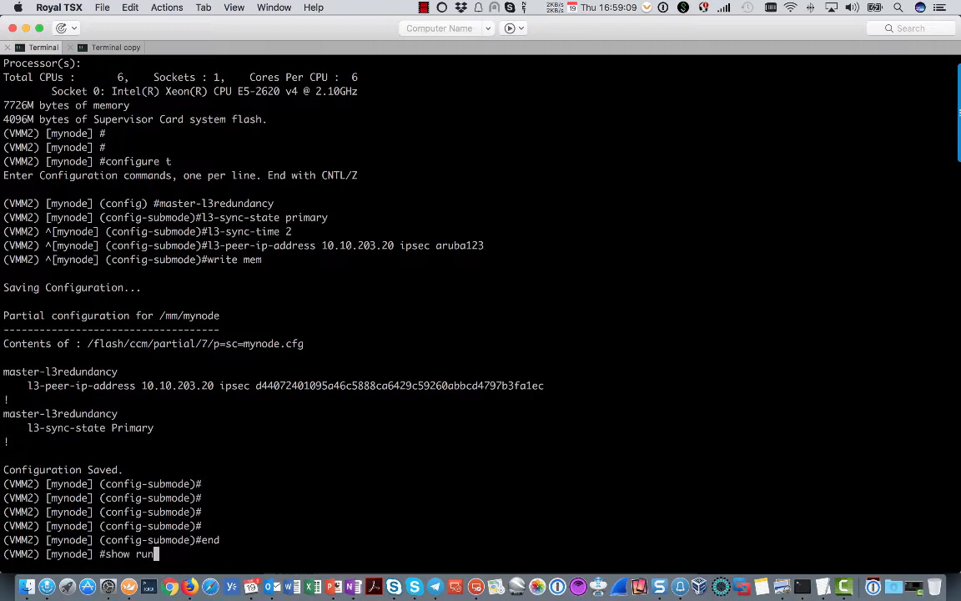
- Display the running configuration showing the saved master-l3redundancy block
key("Return")
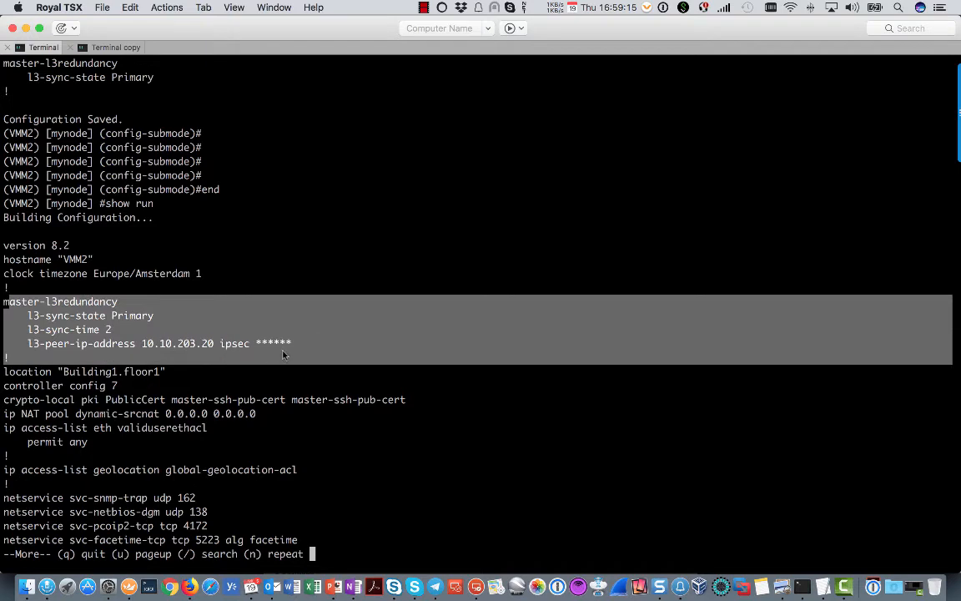
mouse_move(377, 270)
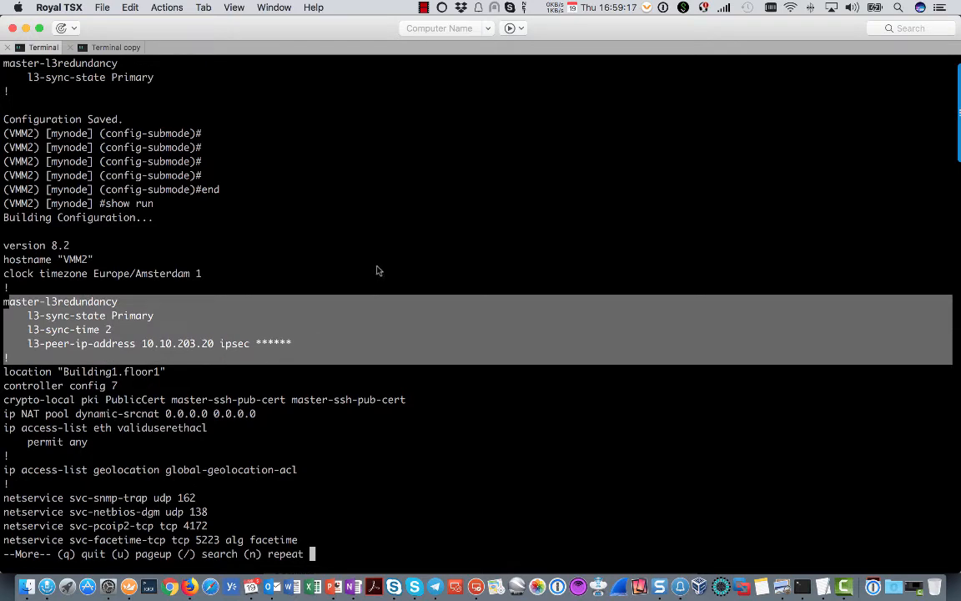
mouse_move(123, 328)
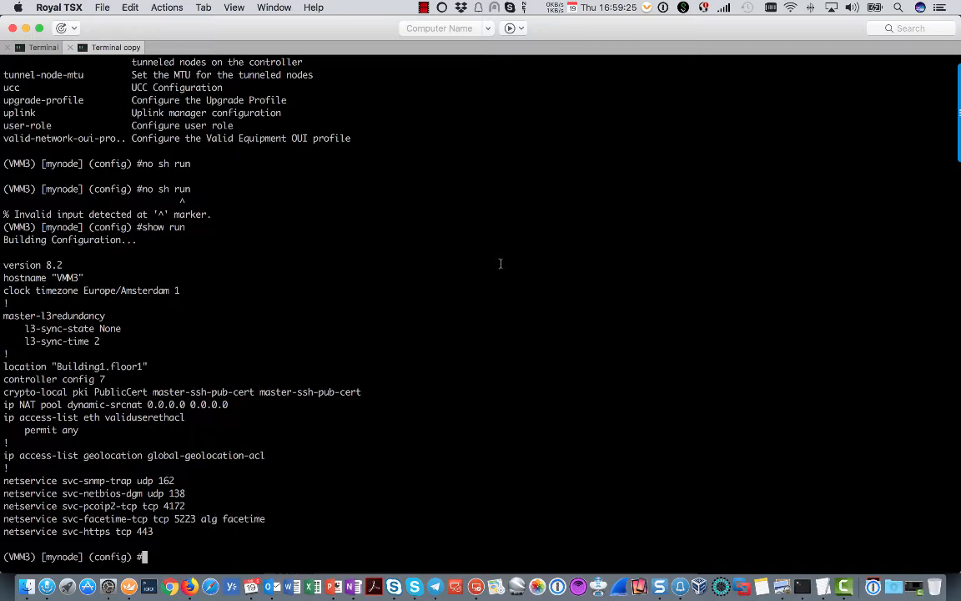
- On VMM3 set l3-sync-state secondary, sync-time 2, peer 10.10.202.20 with IPsec key, and save
type("master-re")
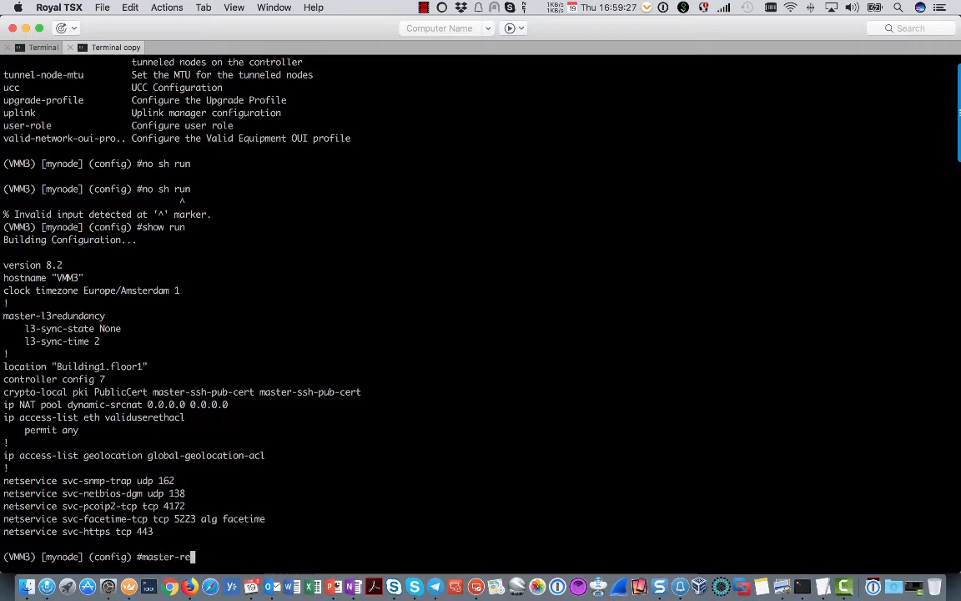
type("dundancy")
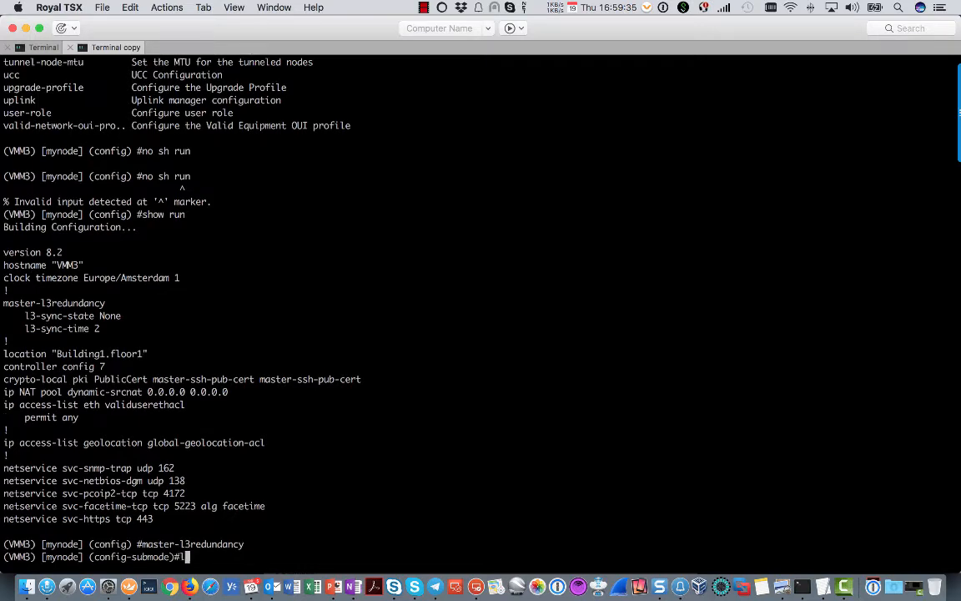
type("l3-sync-state secondary")
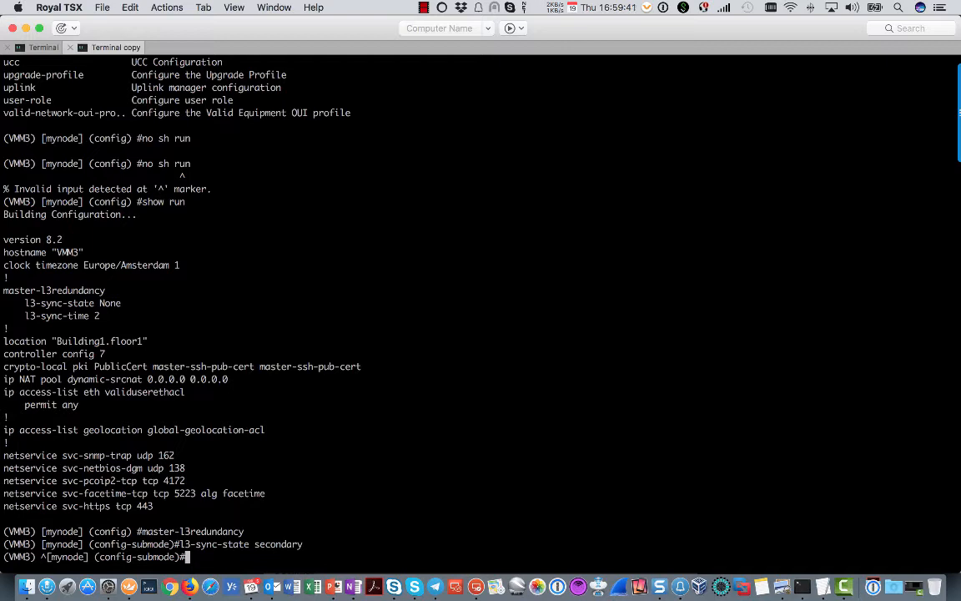
type("l3-sync-time 2")
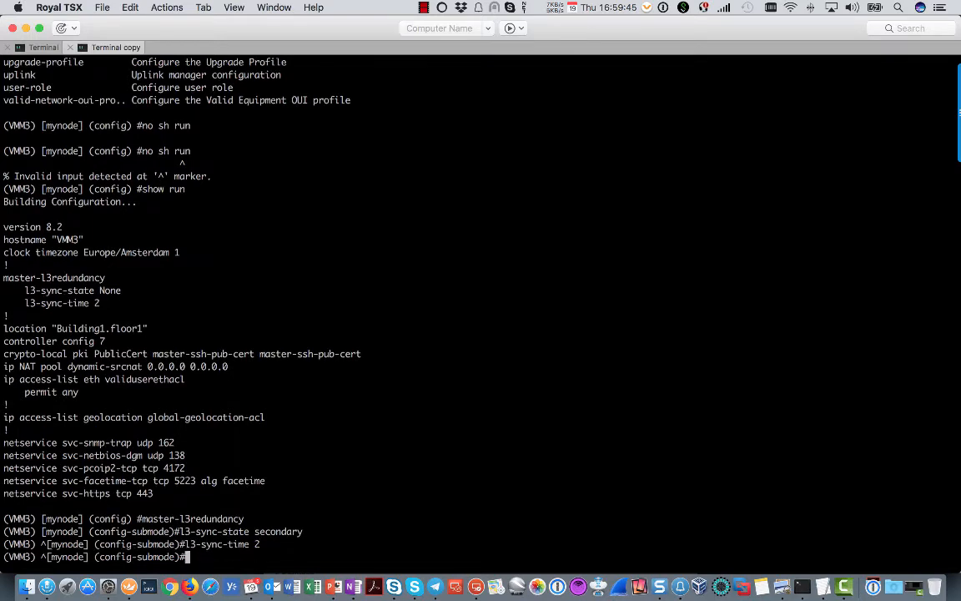
type("l3")
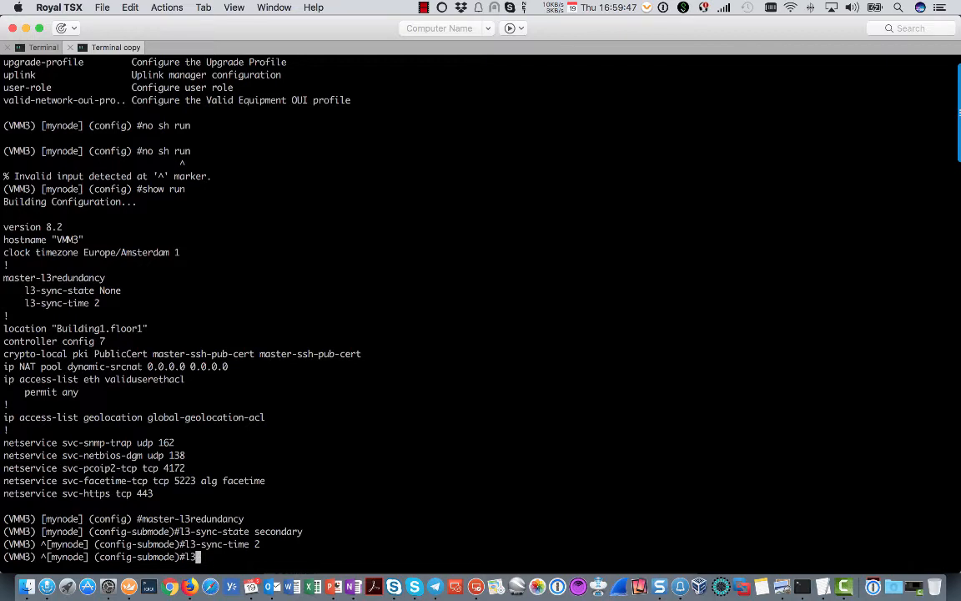
type("3-peer-ip-address")
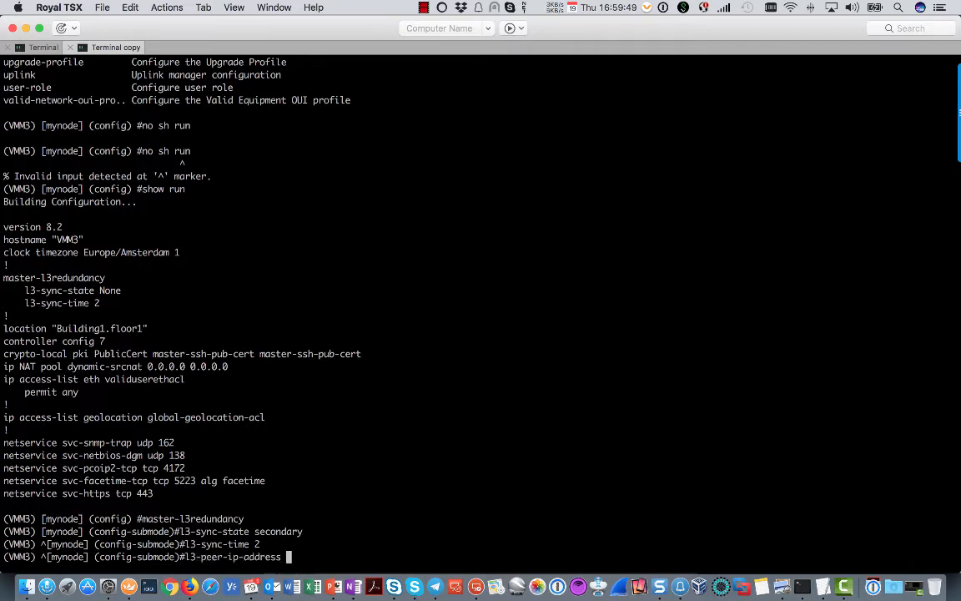
type("10.10.20")
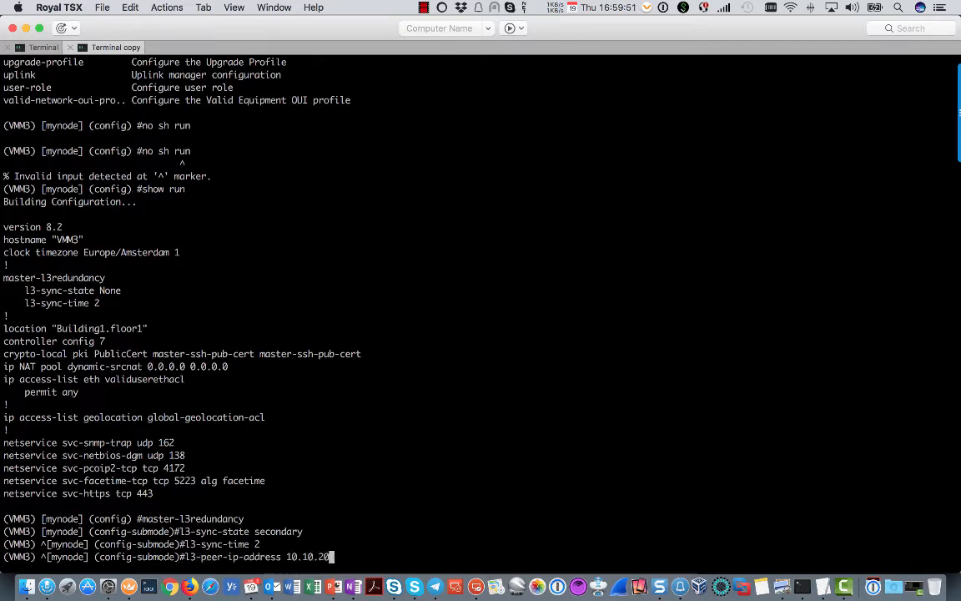
type("2.20")
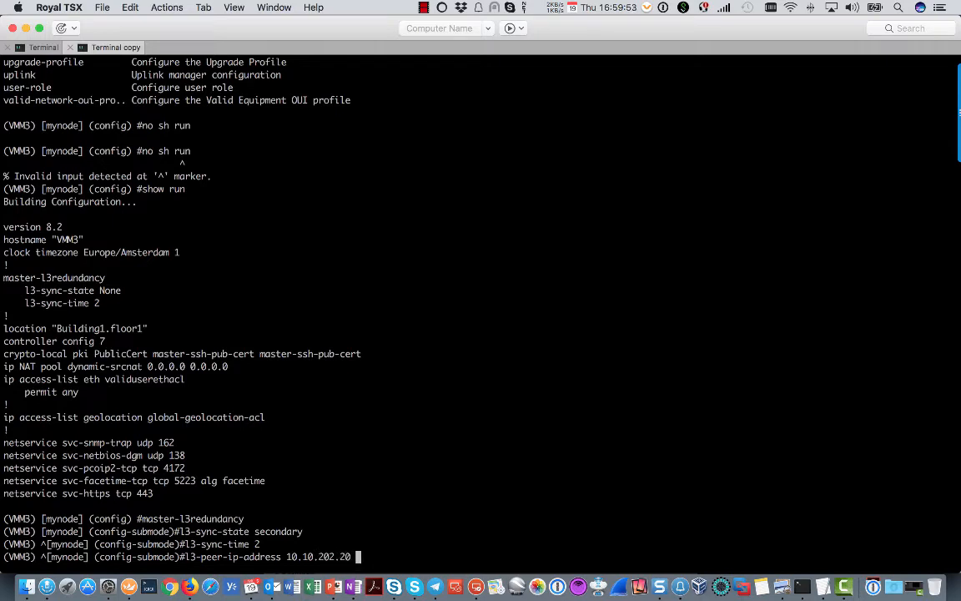
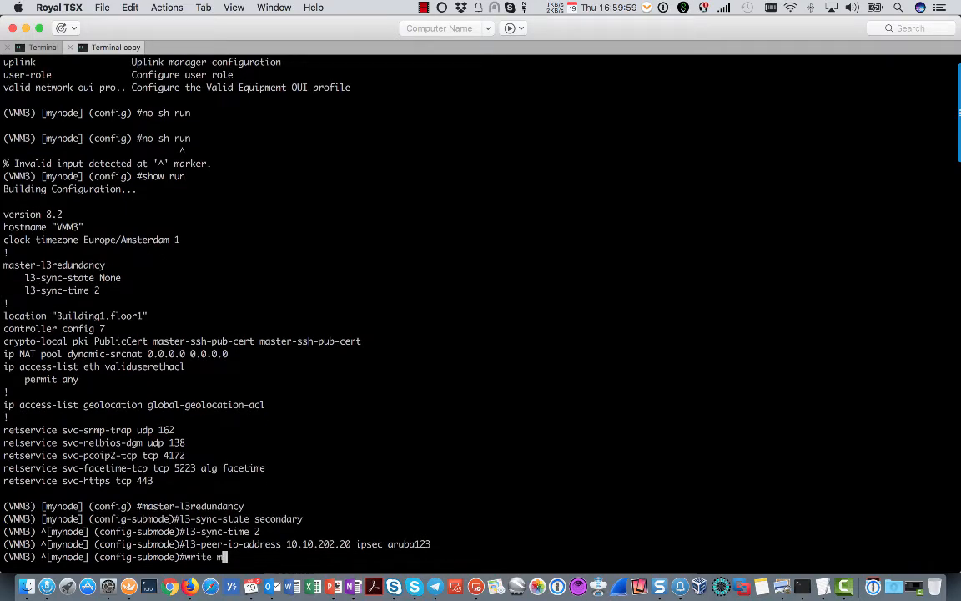
key("Return")
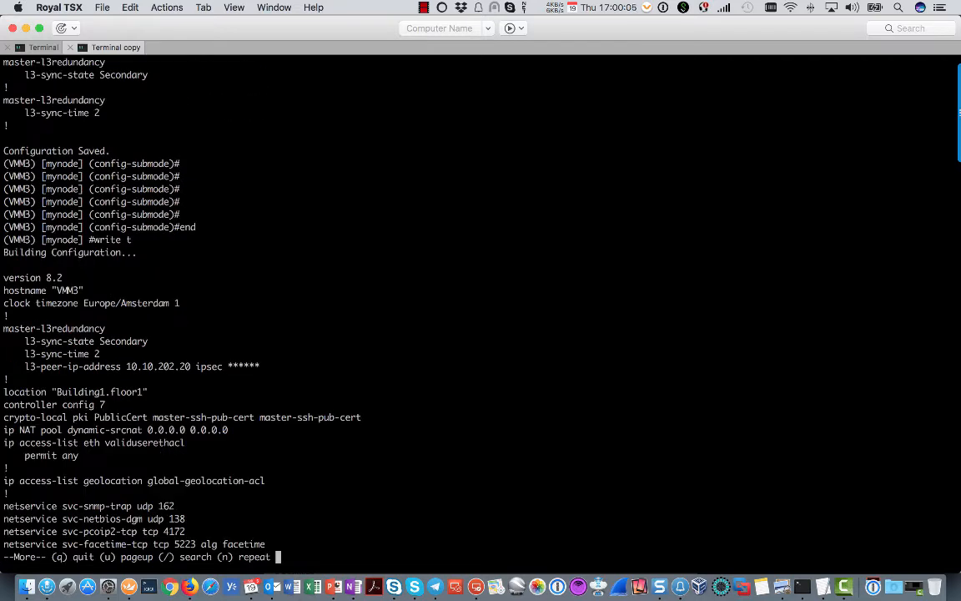
- Check VMM3 reports Secondary, then show VMM2's running-config in the other session
key("q")
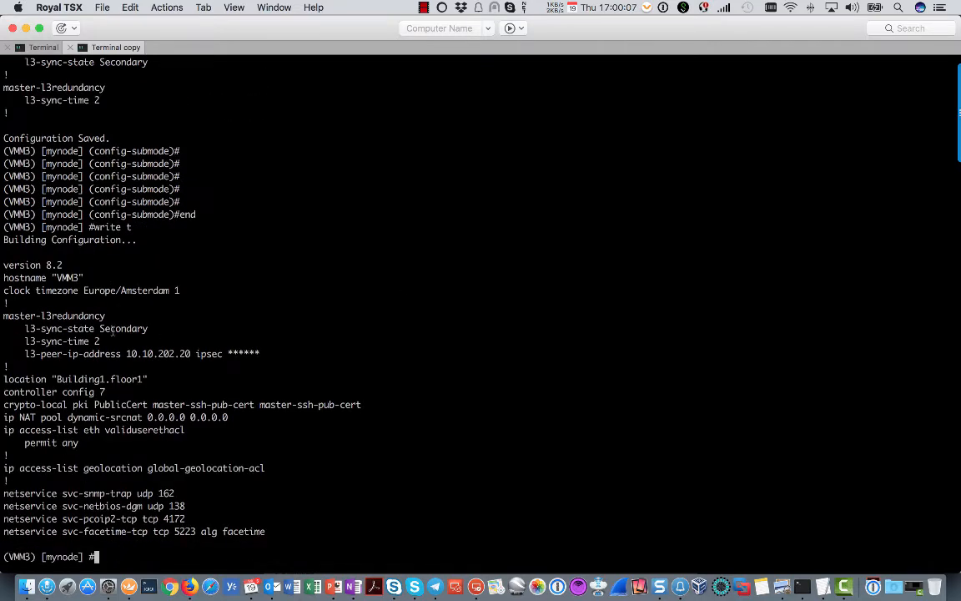
double_click(123, 327)
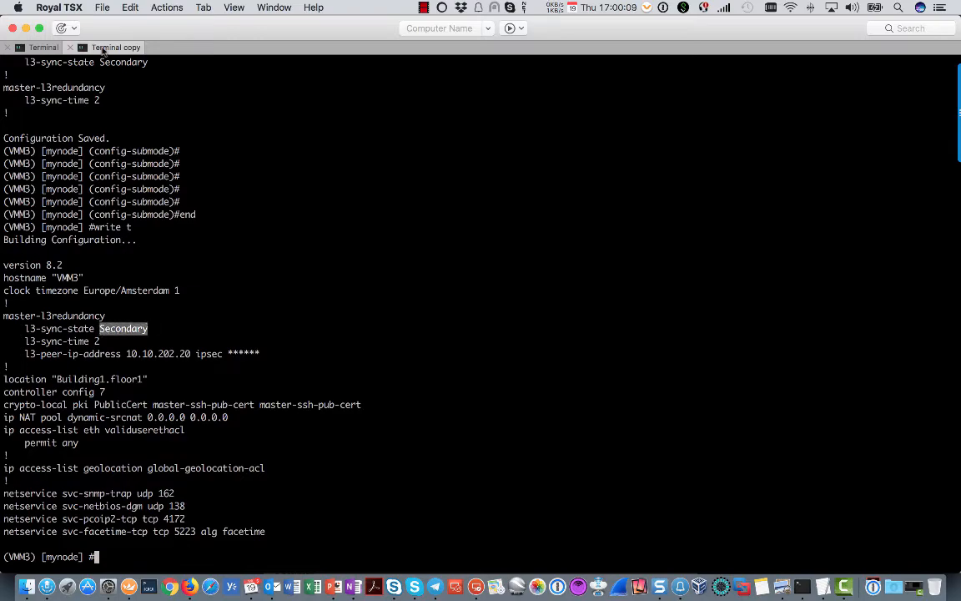
left_click(43, 47)
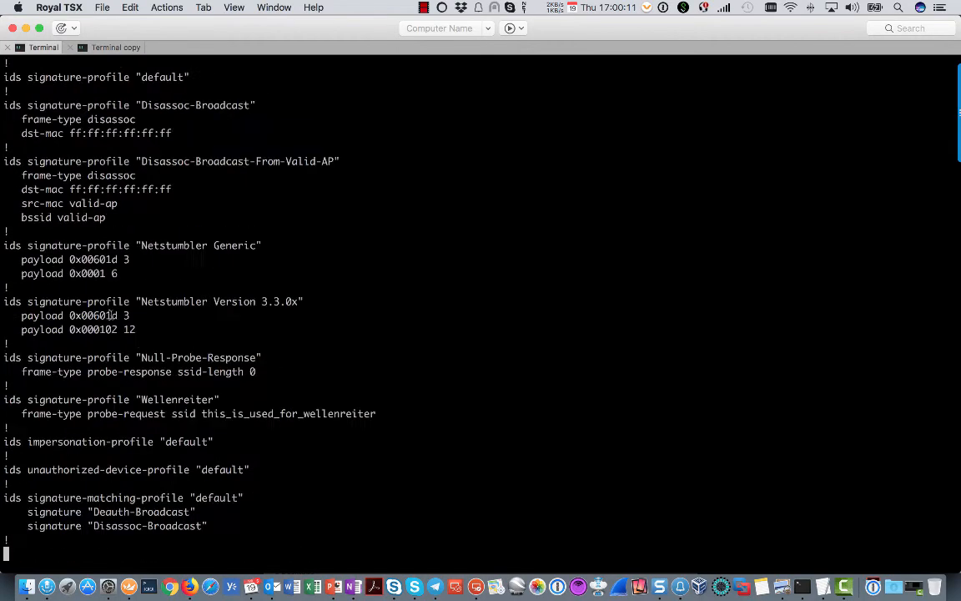
scroll("down", 3)
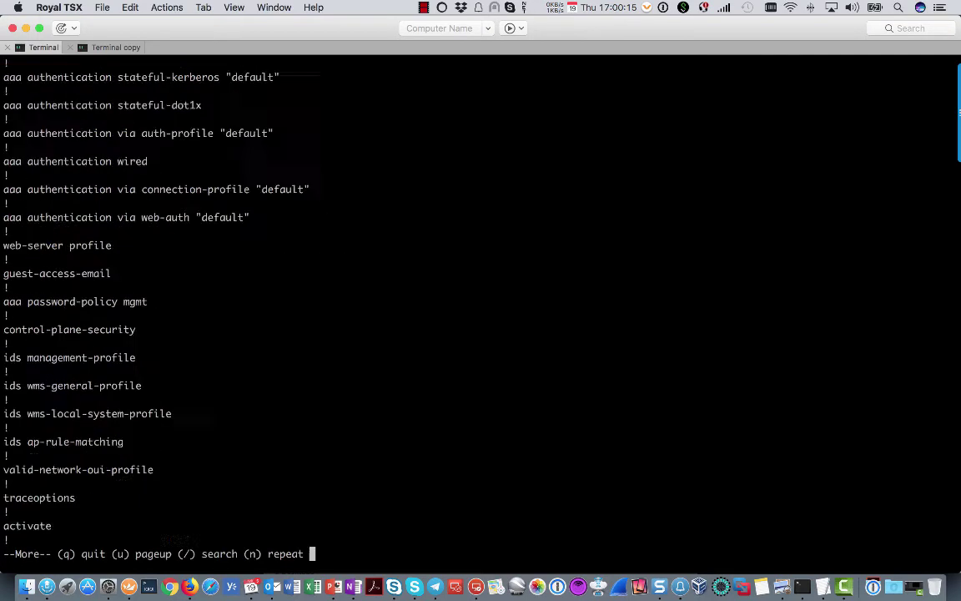
key("q")
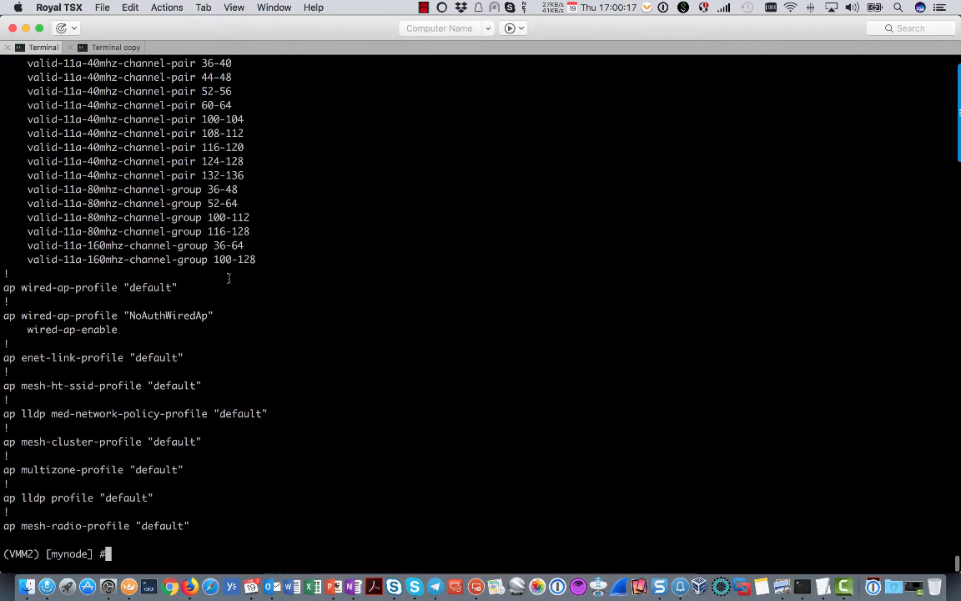
type("show running-config")
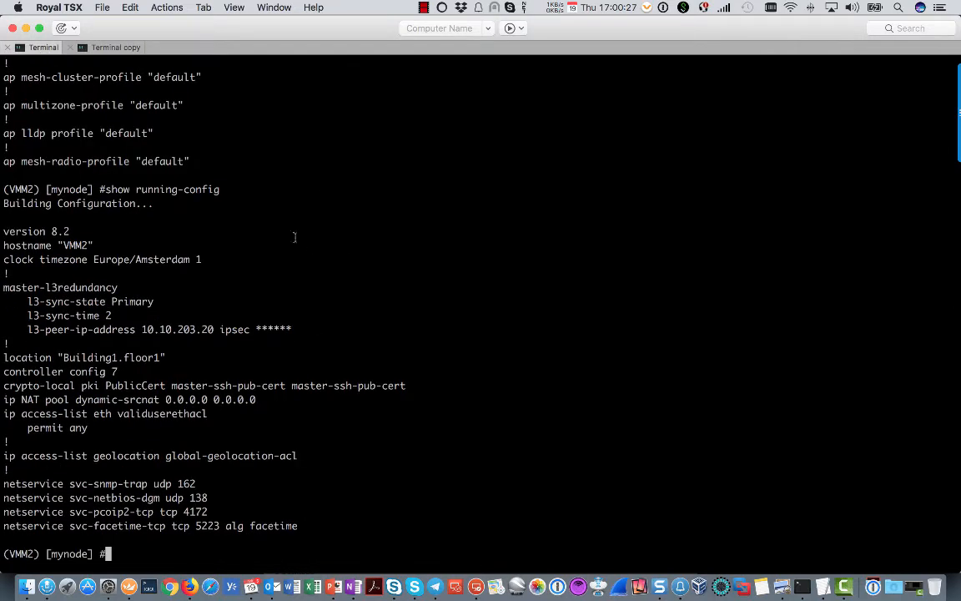
mouse_move(442, 304)
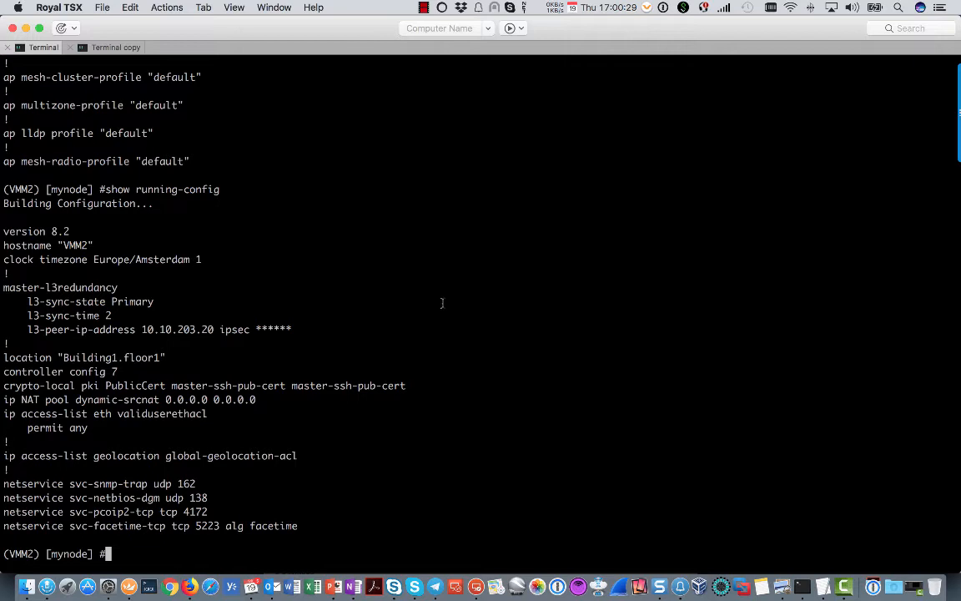
- Show master-l3redundancy status confirming VMM3's secondary role
type("show")
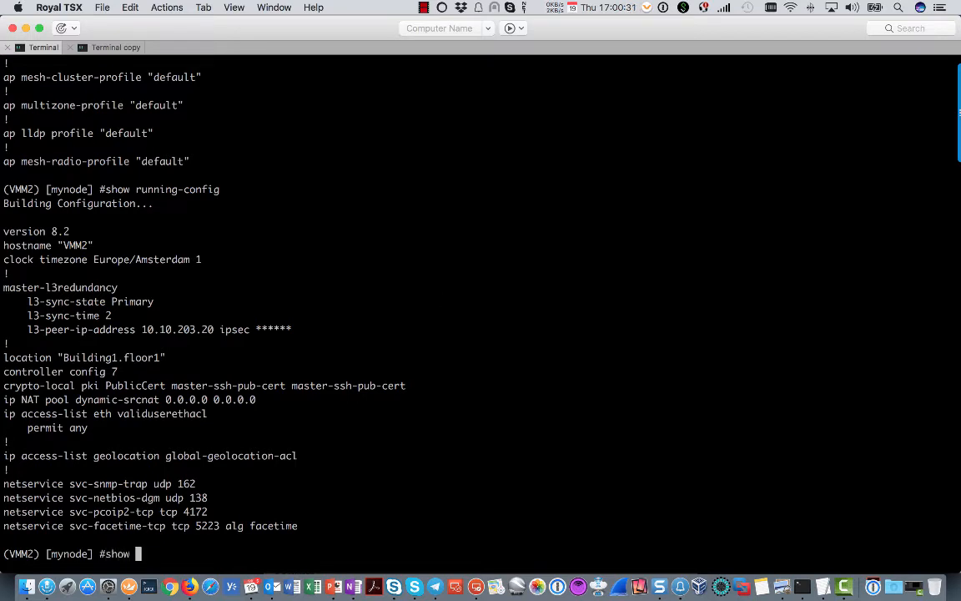
type("master-l3")
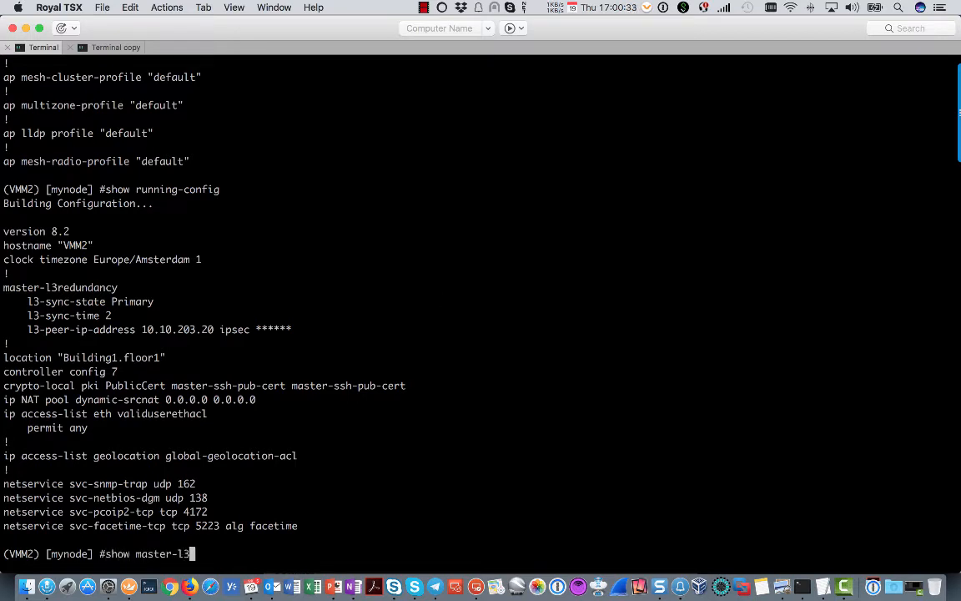
key("Return")
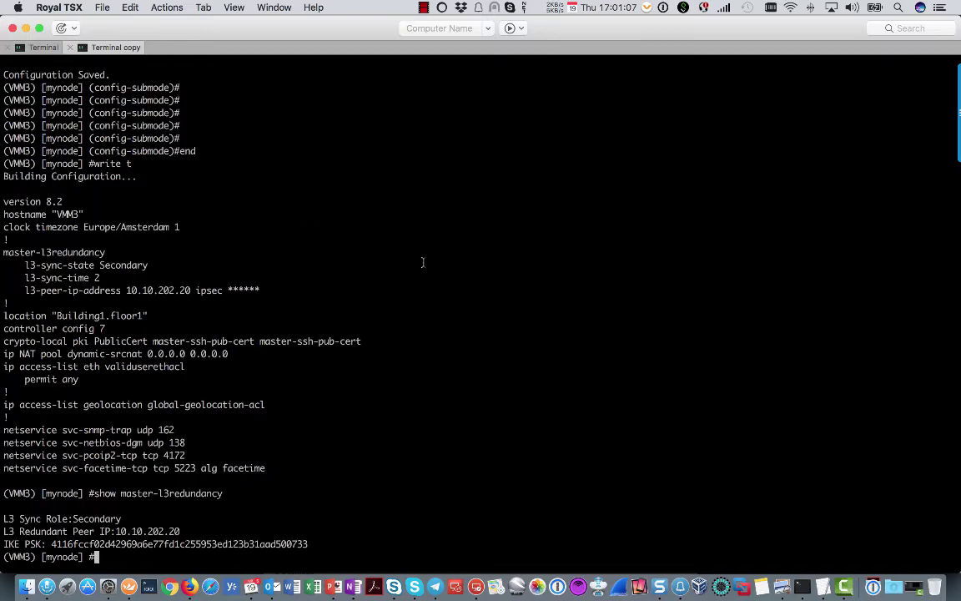
- Show crypto ipsec sa and highlight the tunnel's responder address 10.10.202.20
type("show")
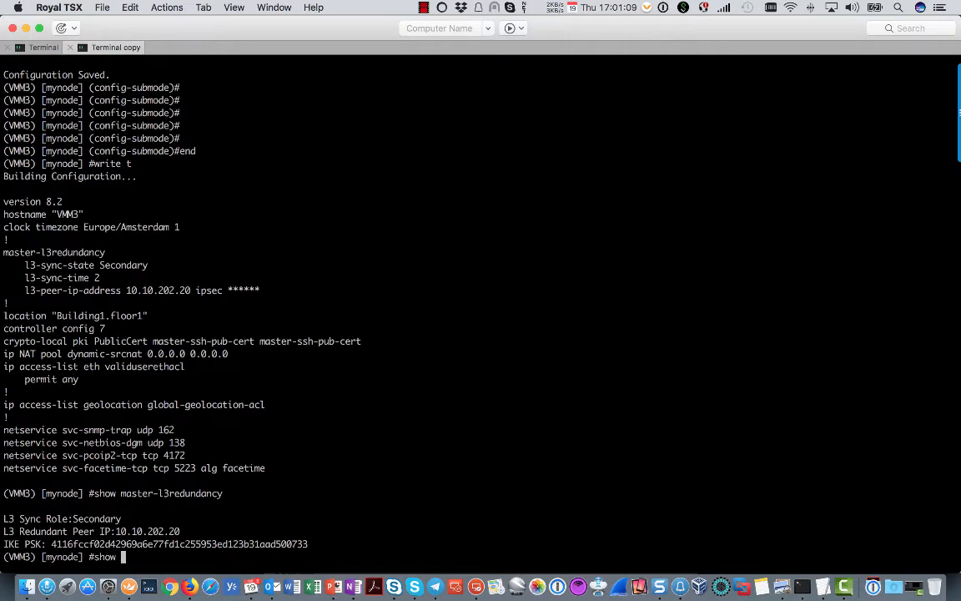
type("crypto ipsec sa")
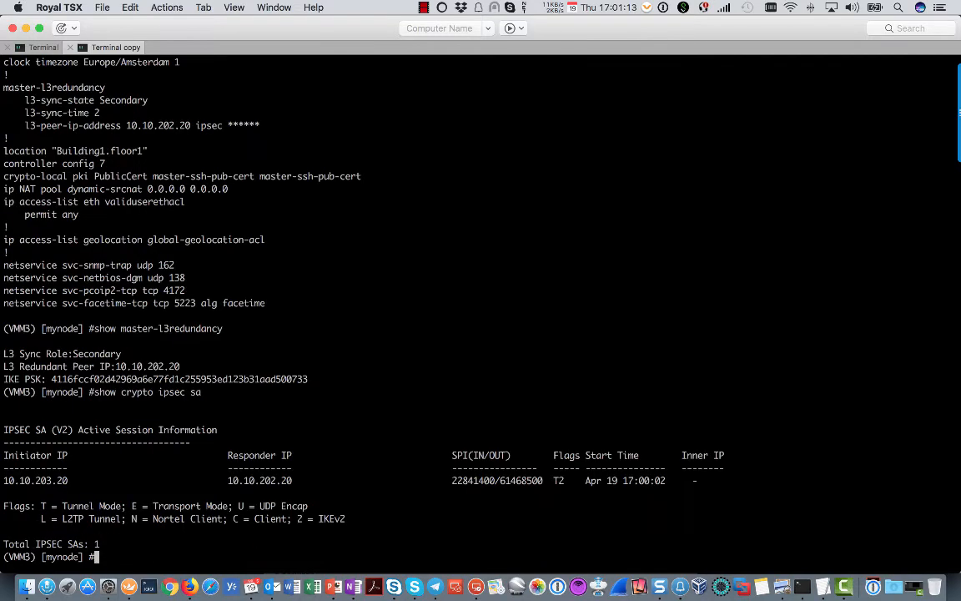
double_click(47, 480)
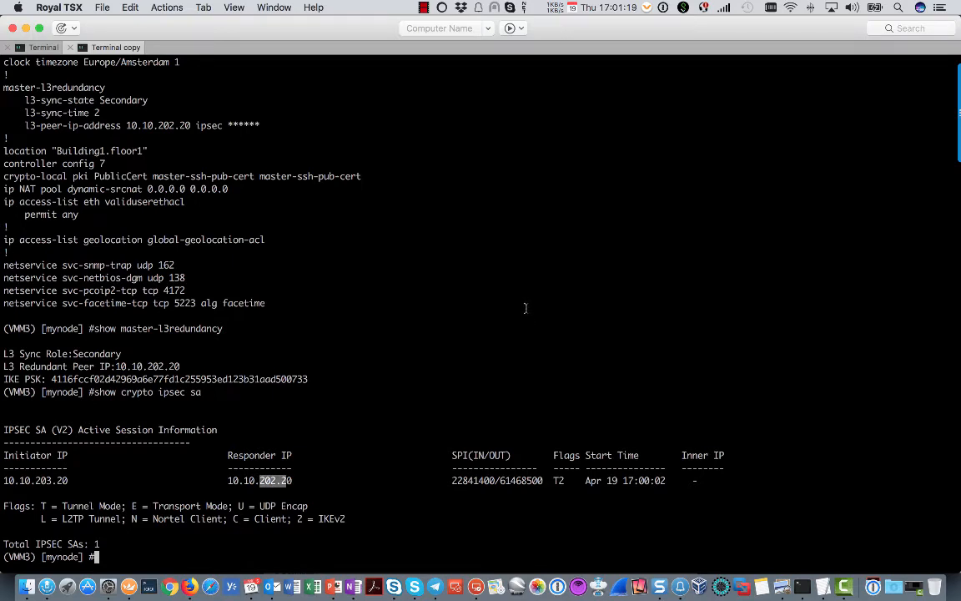
mouse_move(461, 267)
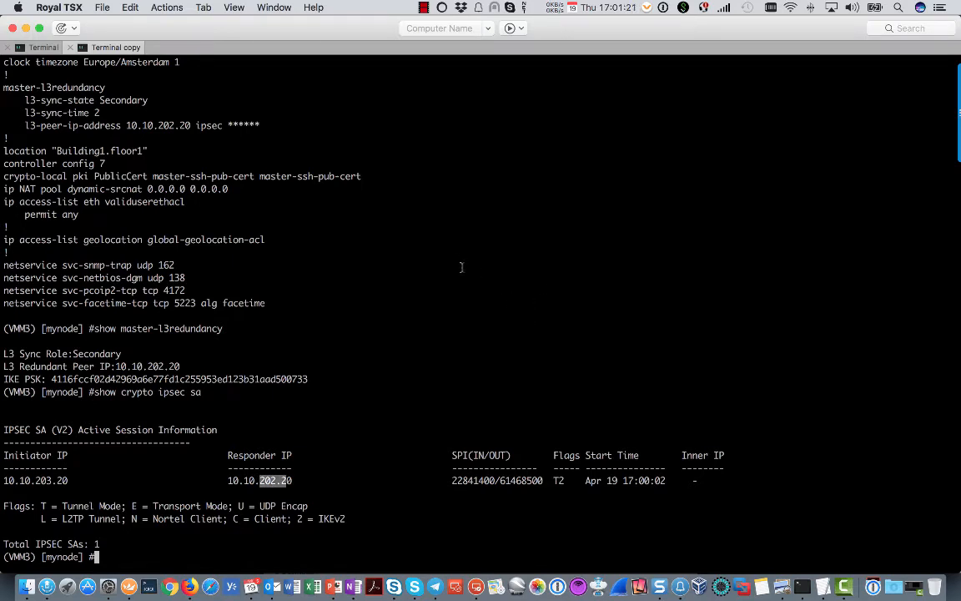
mouse_move(467, 237)
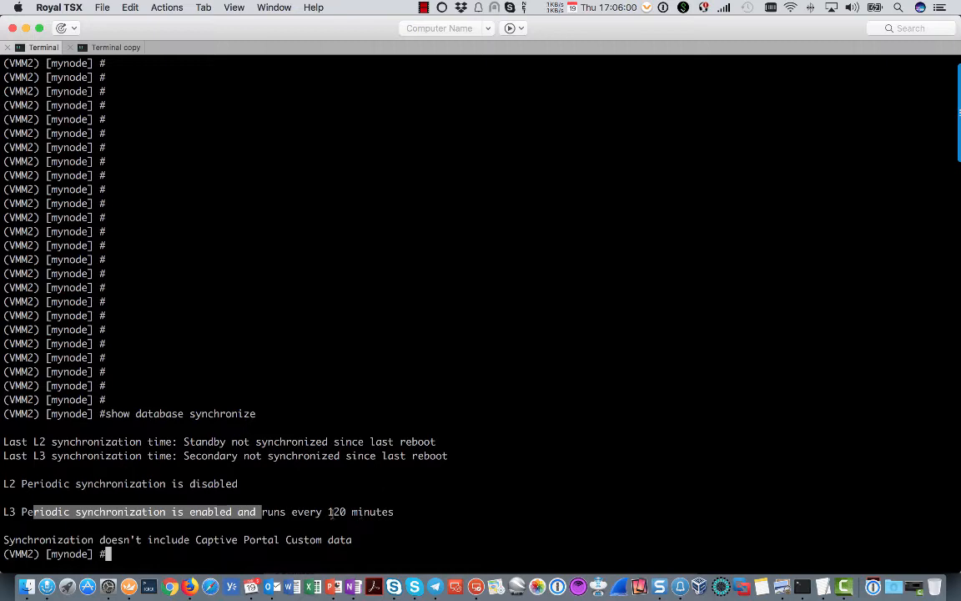
mouse_move(327, 330)
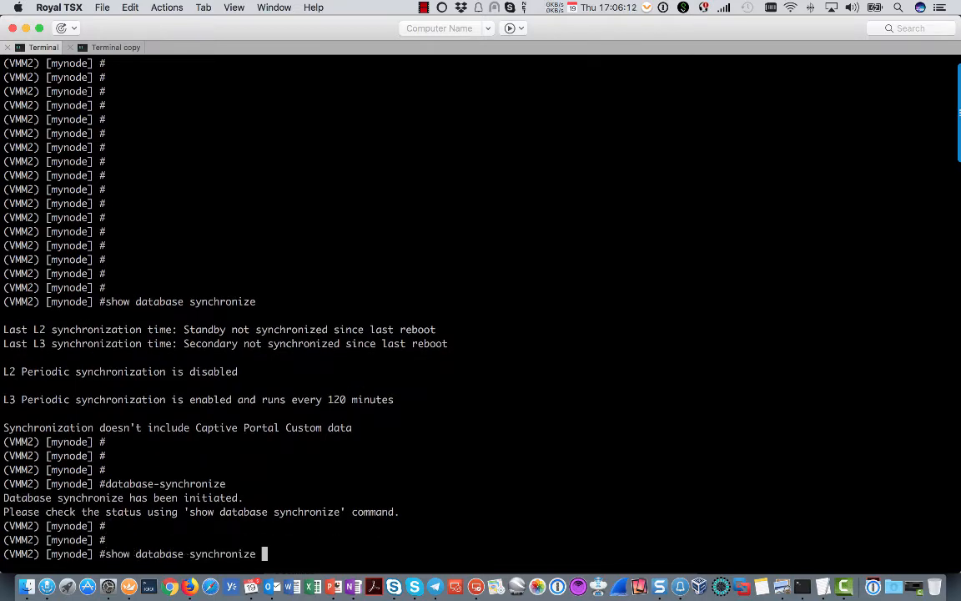
- Re-check database synchronize status on VMM2 after initiating synchronization
key("Return")
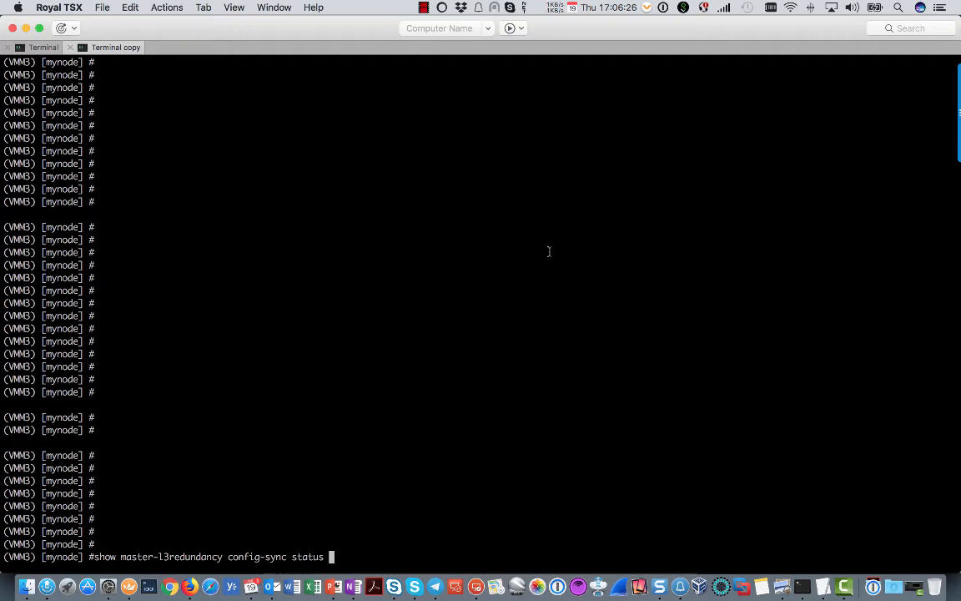
key("Return")
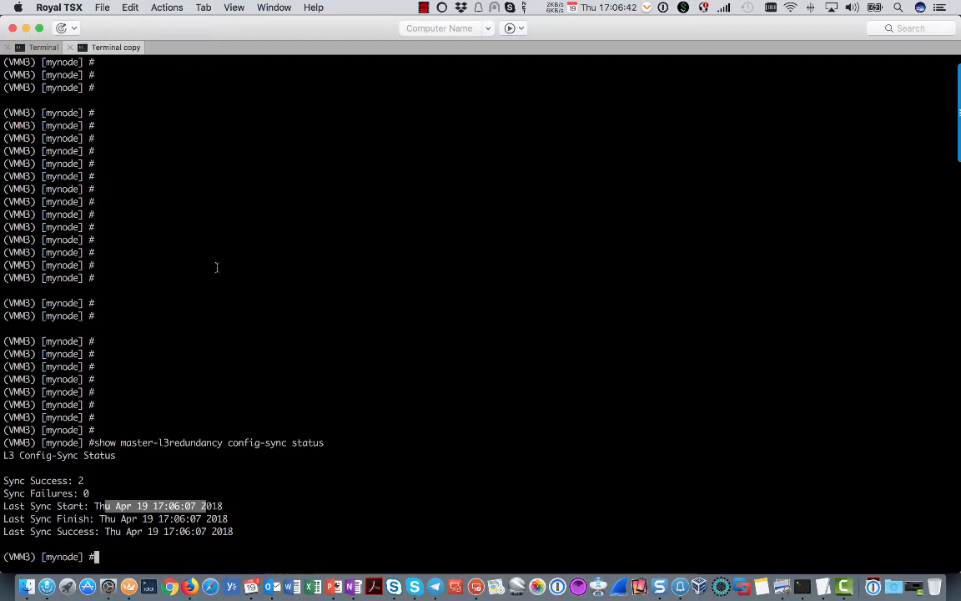
mouse_move(334, 304)
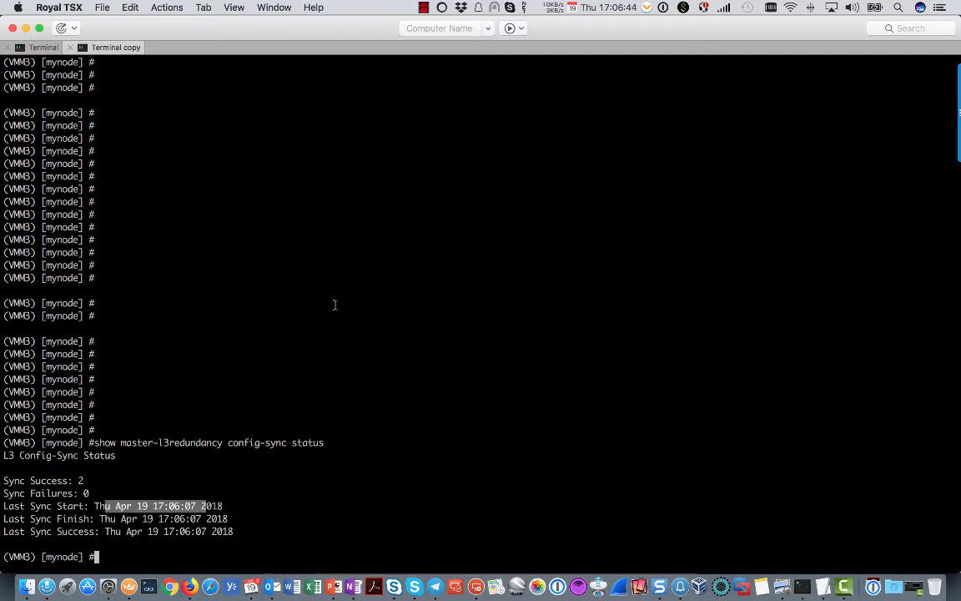
mouse_move(345, 297)
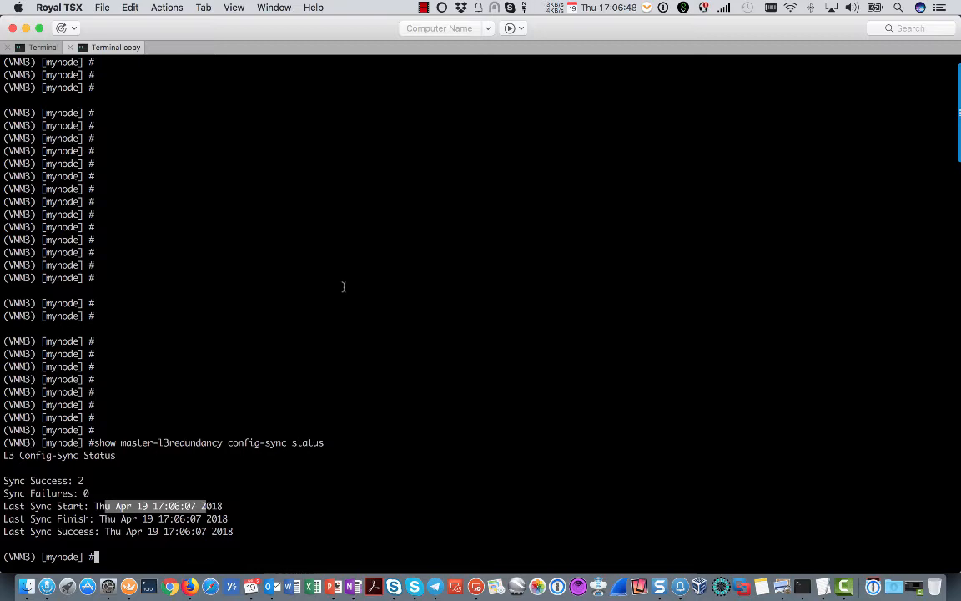
mouse_move(287, 290)
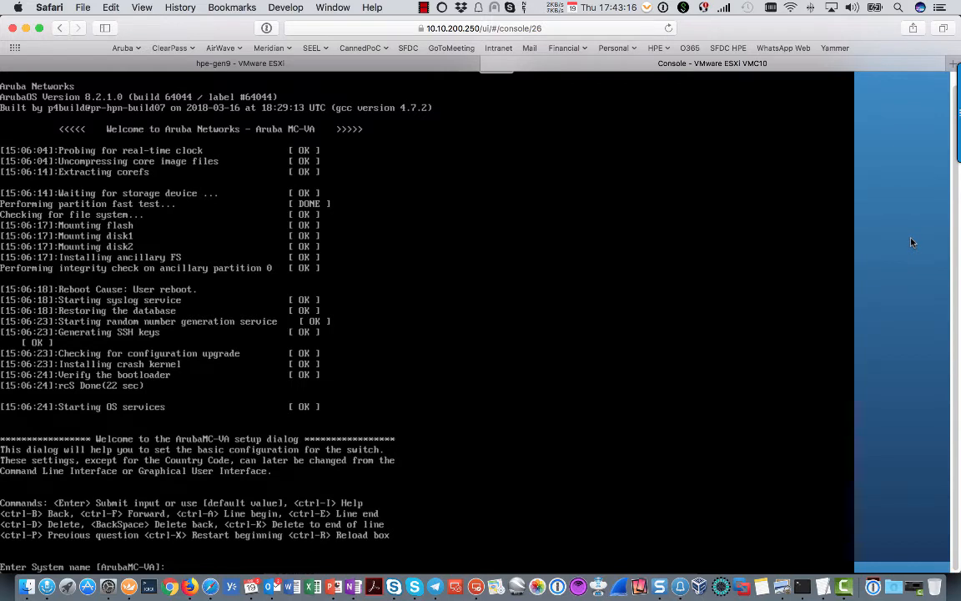
- Name the device VMC10 with master 10.10.202.20 and enter the pre-shared key
type("VMC")
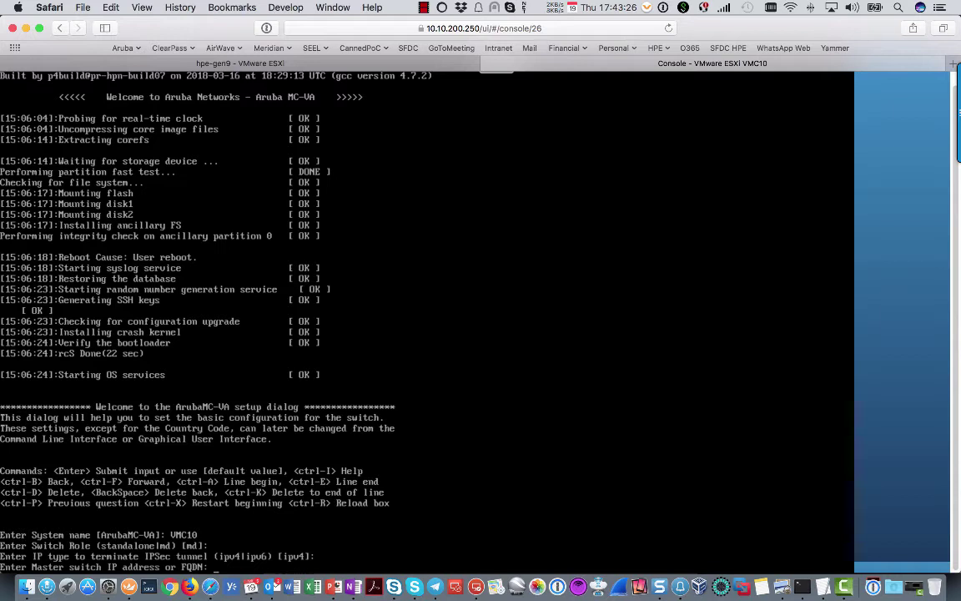
type("10")
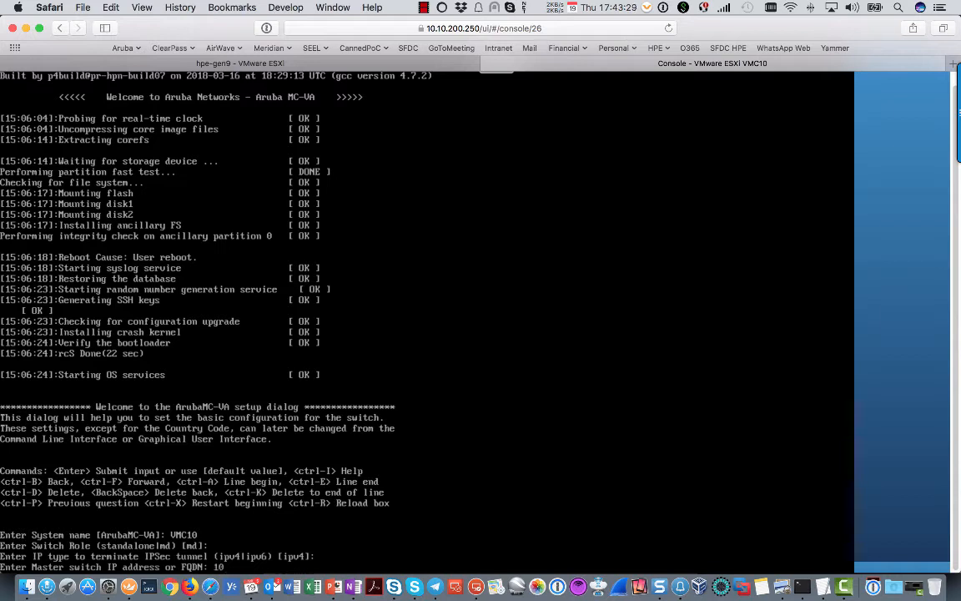
type("10.10.202.20")
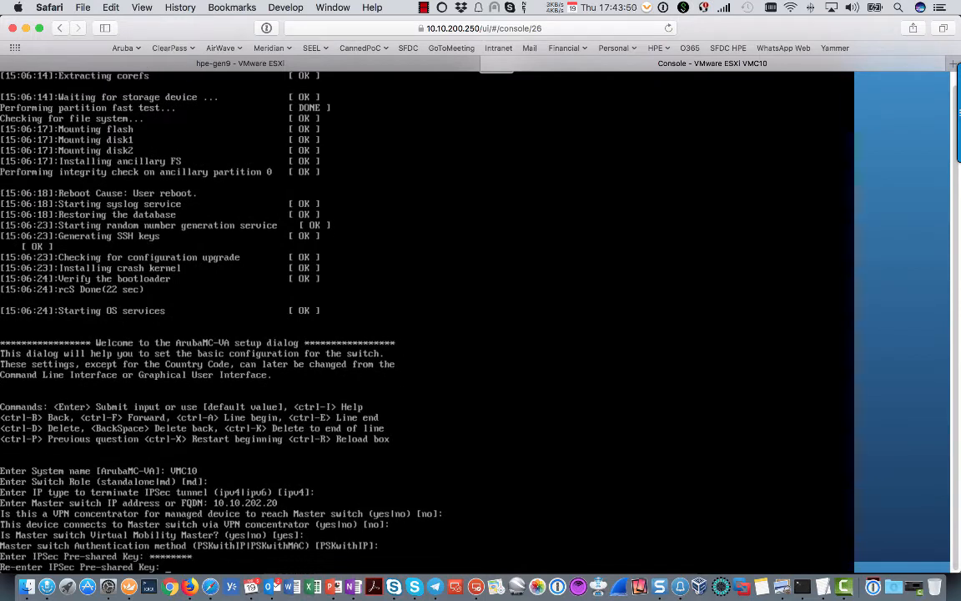
type("****")
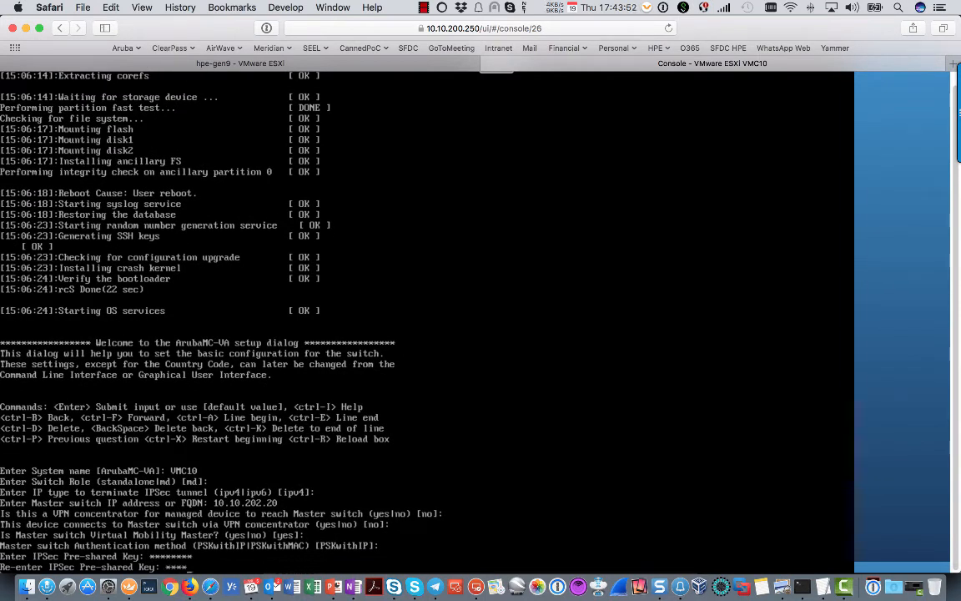
key("backspace")
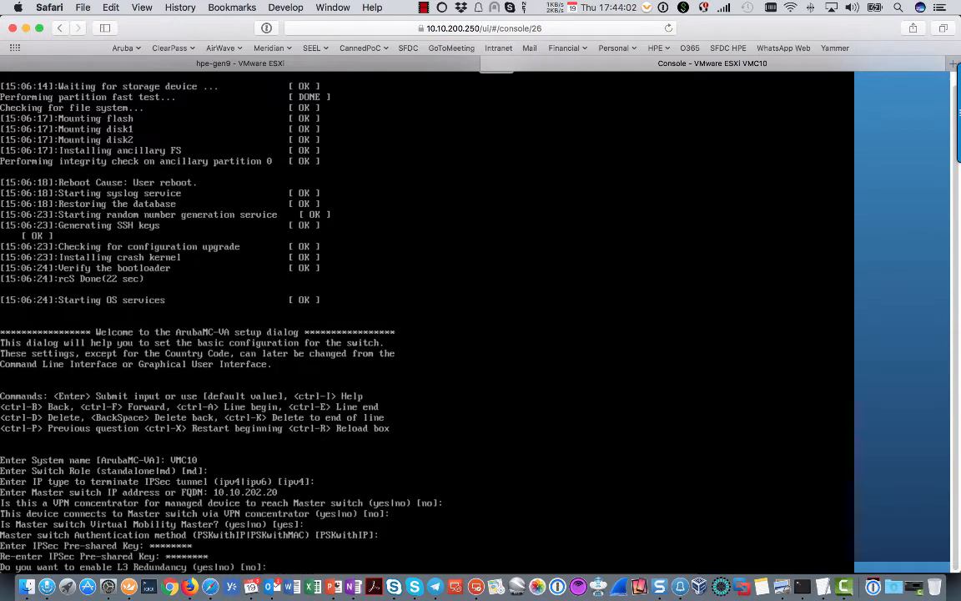
- Enable L3 redundancy with secondary master 10.10.203.20 and its pre-shared key
type("yes")
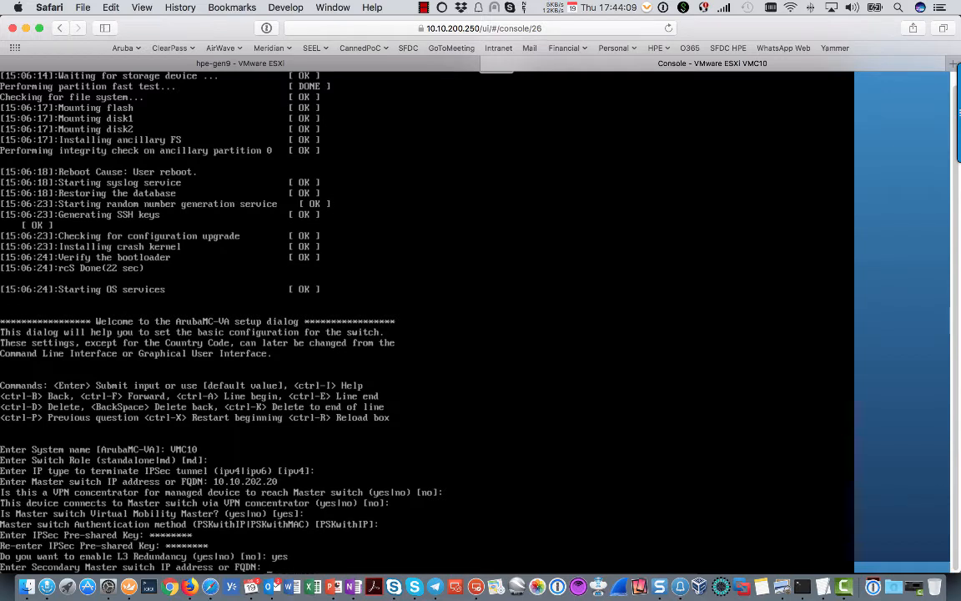
type("10.10.")
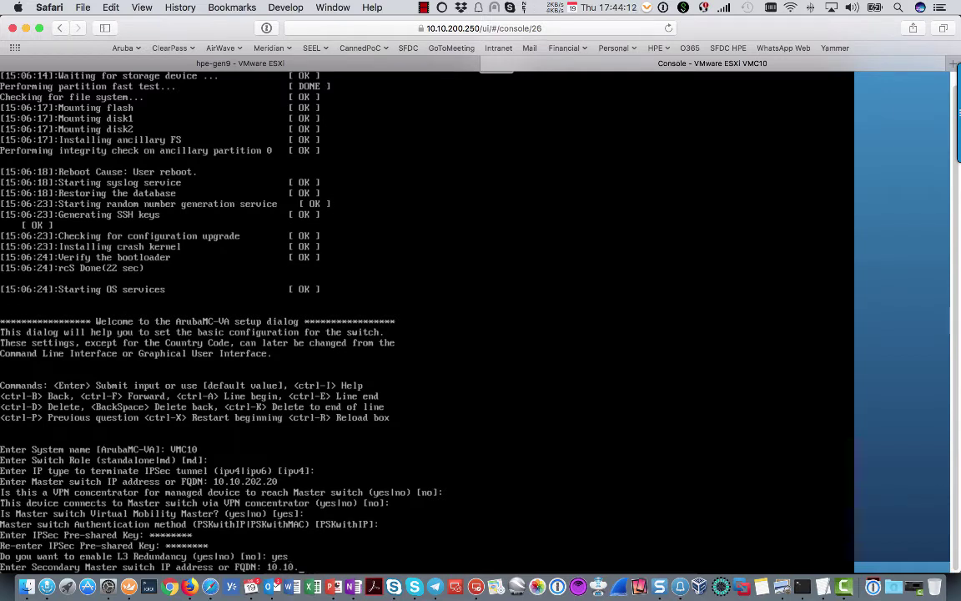
type("203.20")
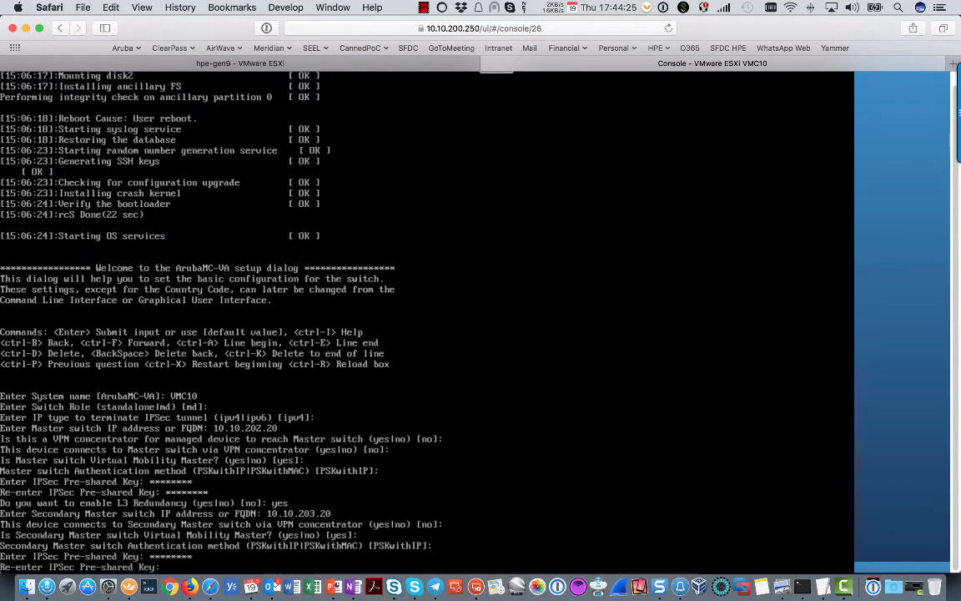
type("********")
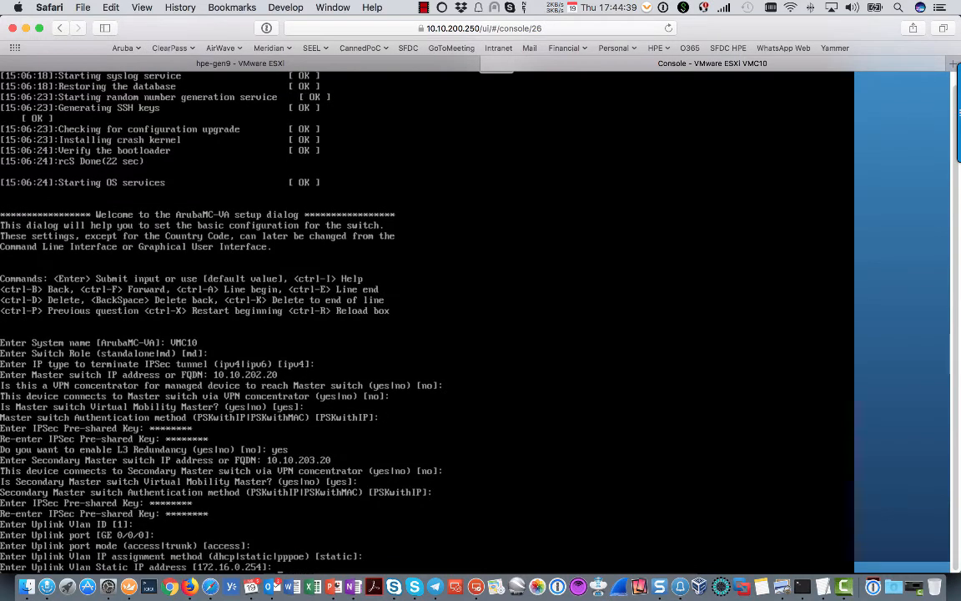
- Set static uplink IP 10.10.200.120/24 with gateway 10.10.200.1 and DNS server
type("10")
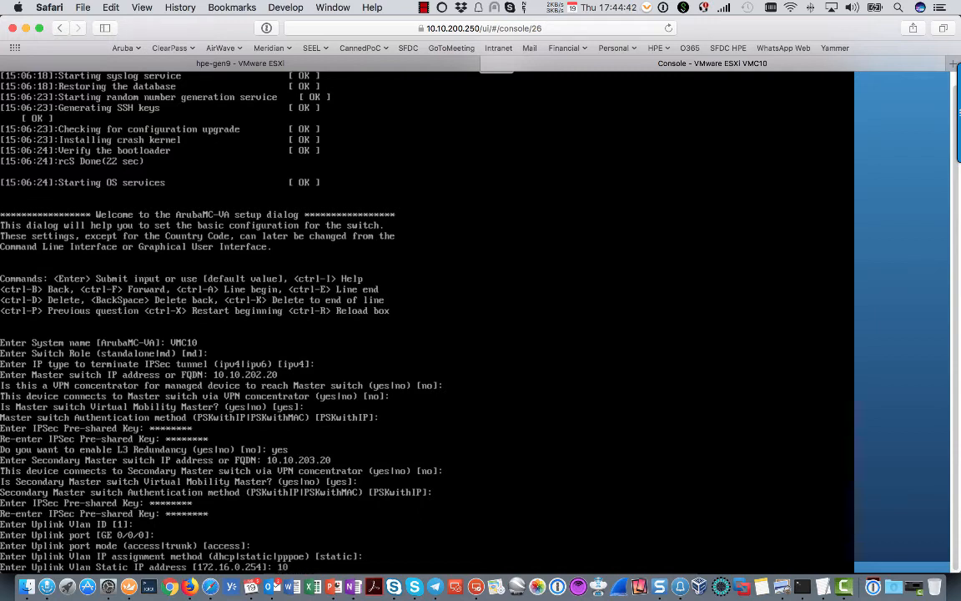
type("10.10.200")
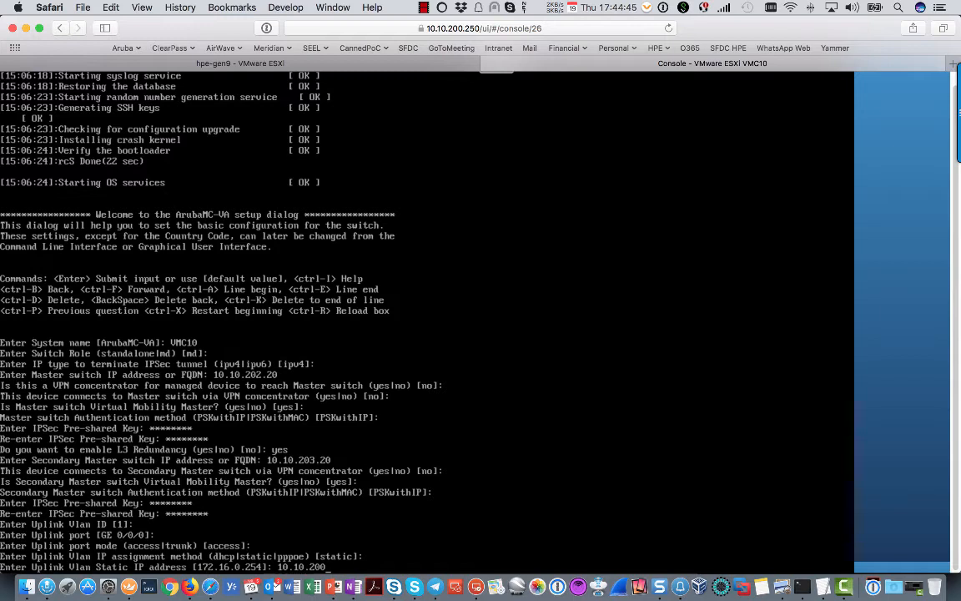
type("120")
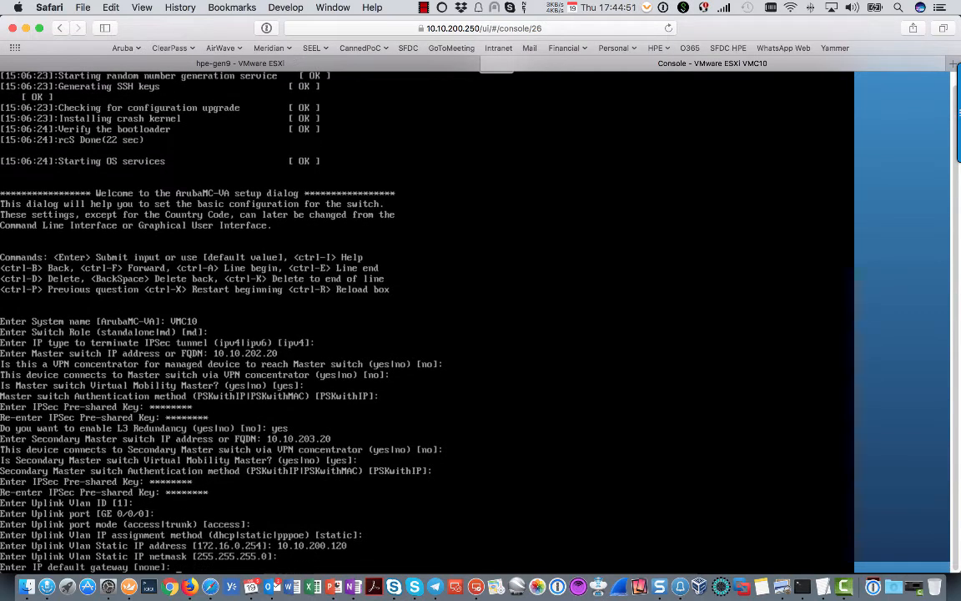
type("10.10.200.1")
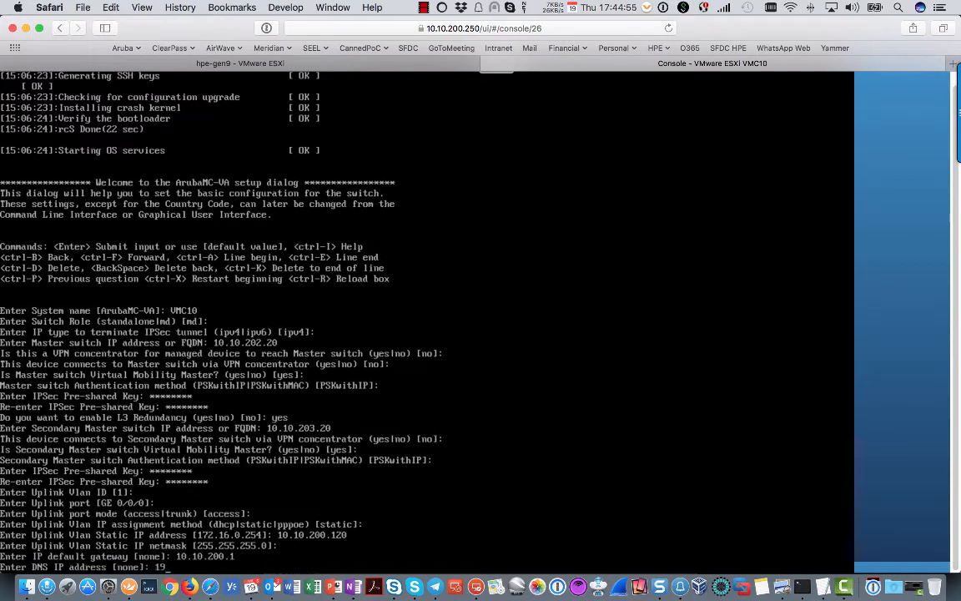
type("2.168.1.240")
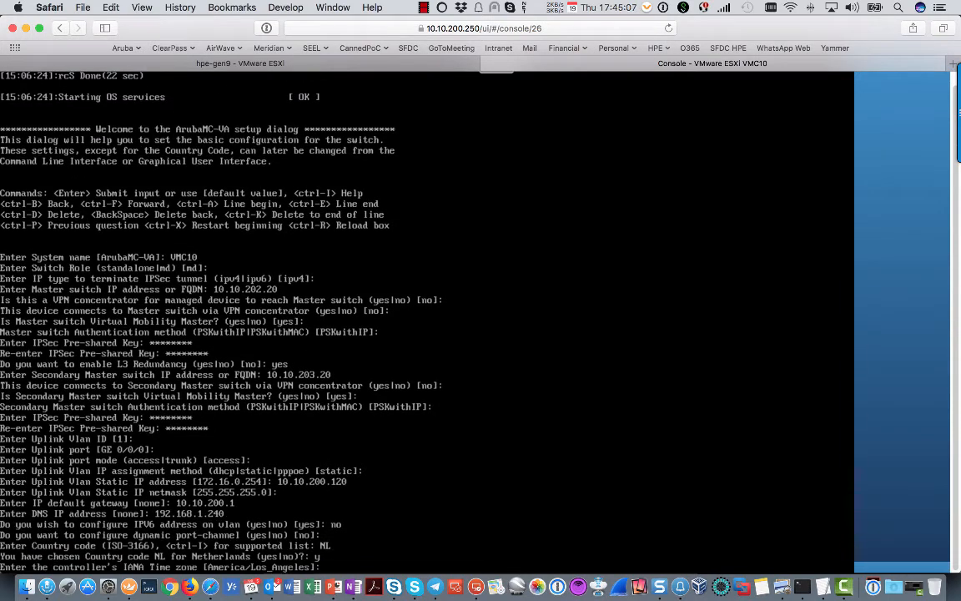
- Set timezone Europe/Amsterdam and time 15:…, then accept the setup changes with yes
type("Euro")
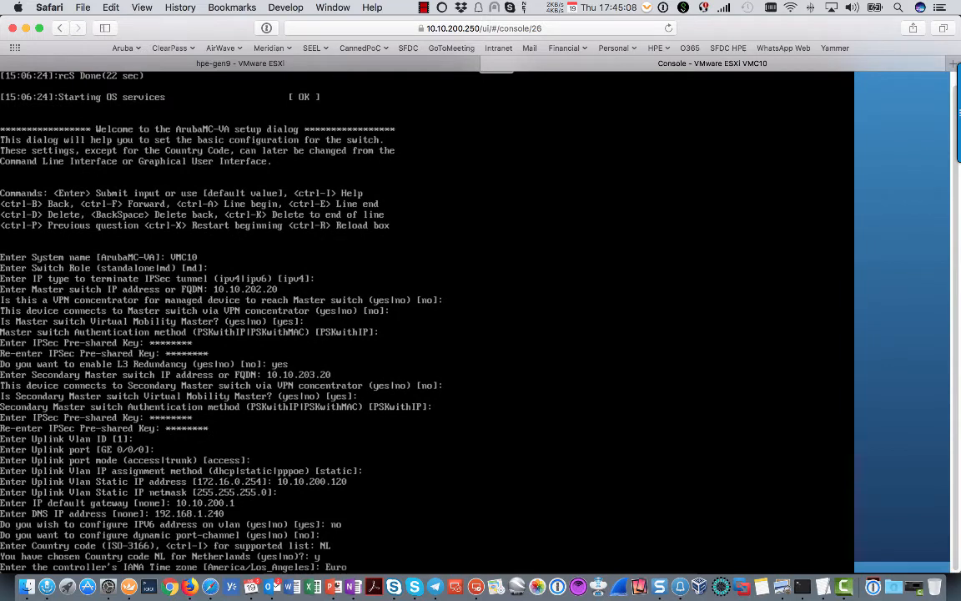
type("pe/Amsterdam")
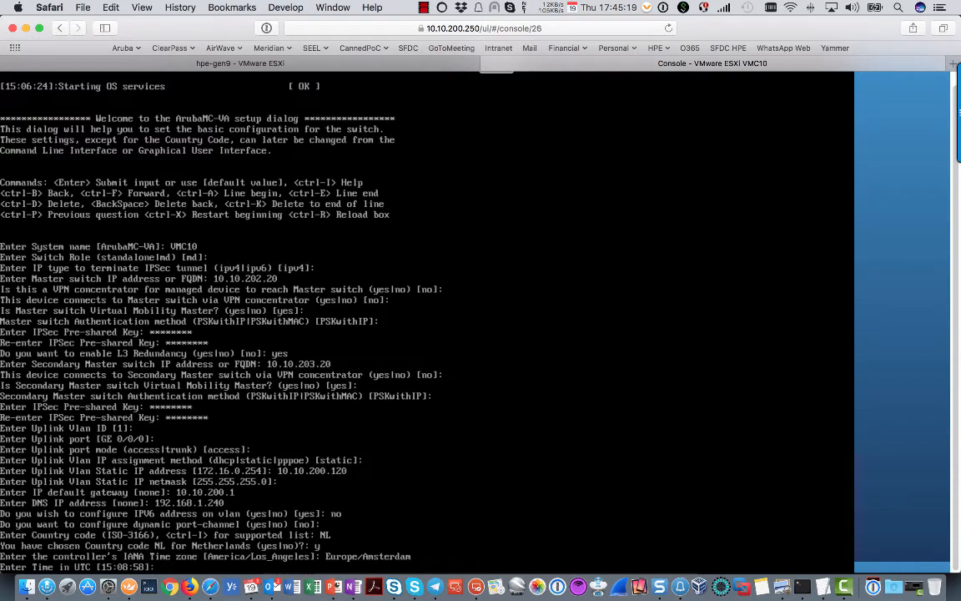
type("15:45:21")
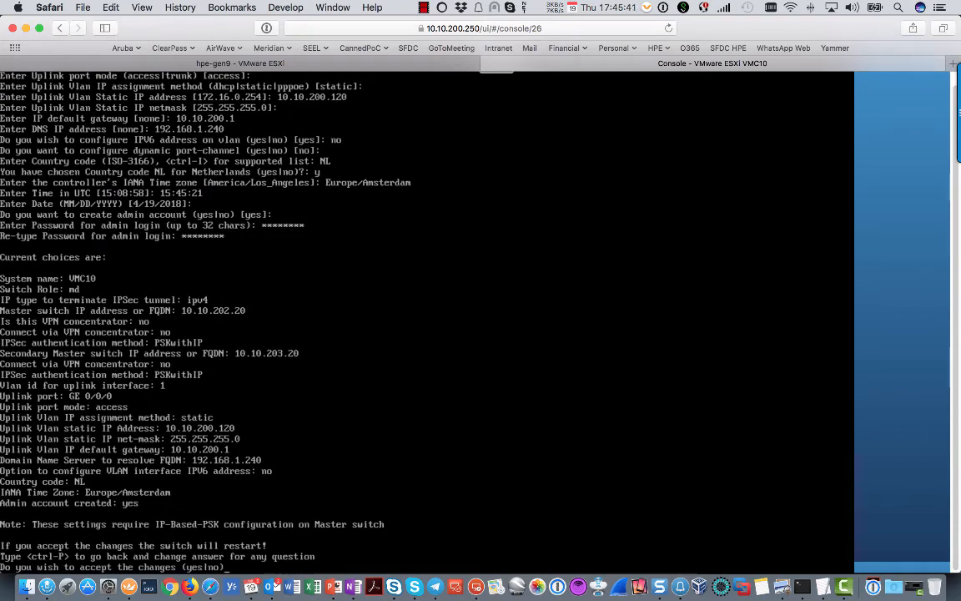
type("yes")
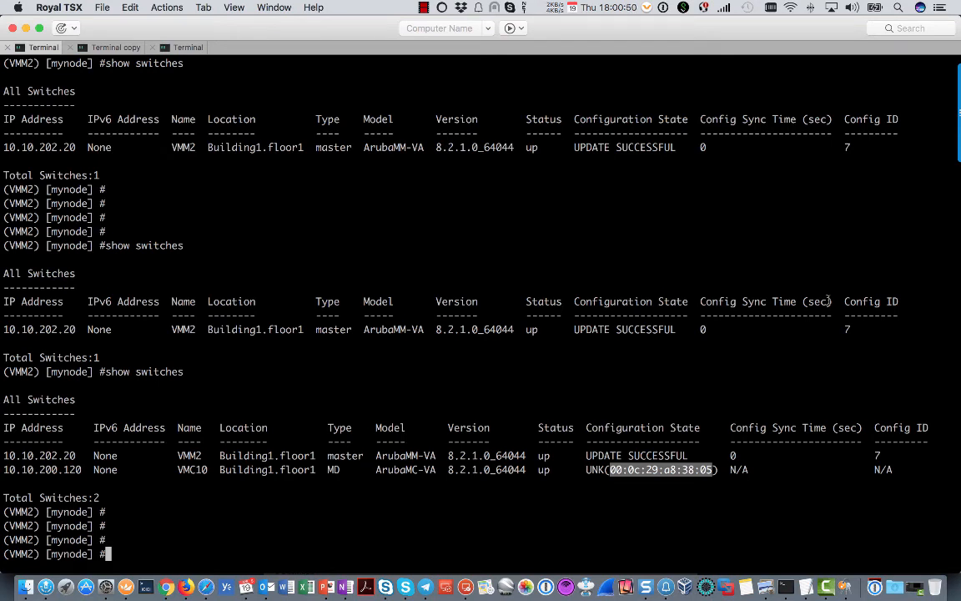
mouse_move(514, 384)
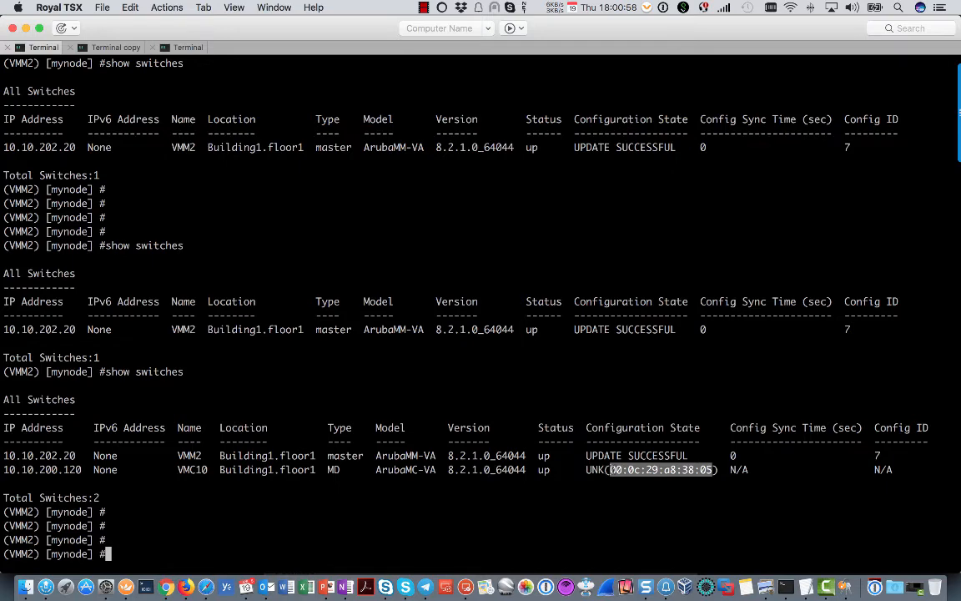
- Copy VMC10's MAC address from the master's show switches list
right_click(659, 469)
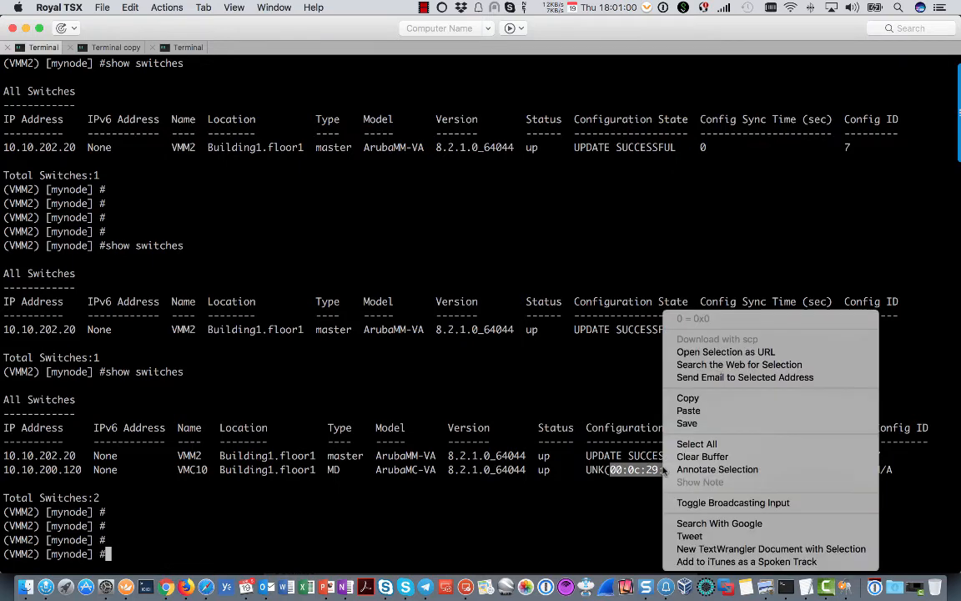
left_click(383, 477)
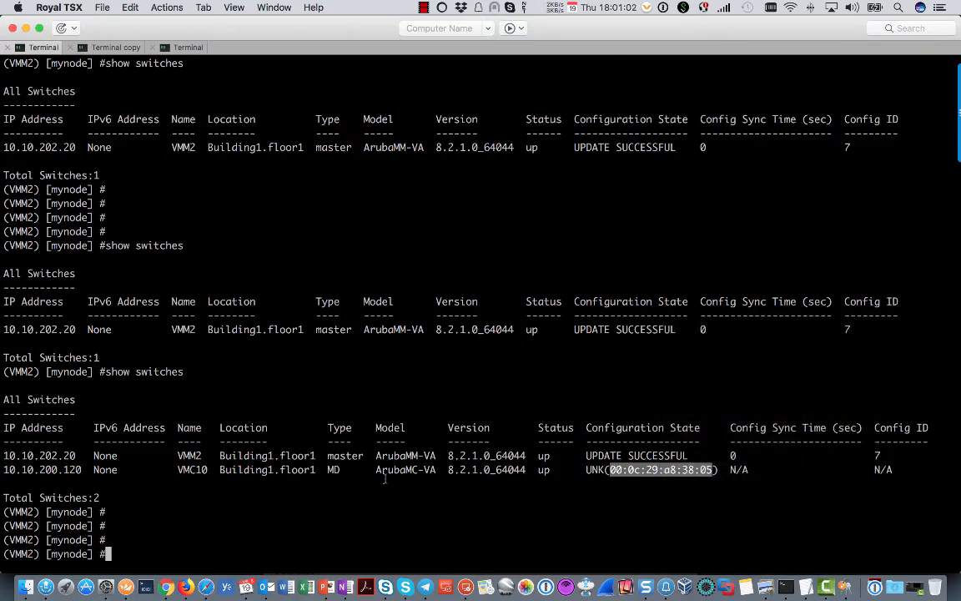
mouse_move(168, 571)
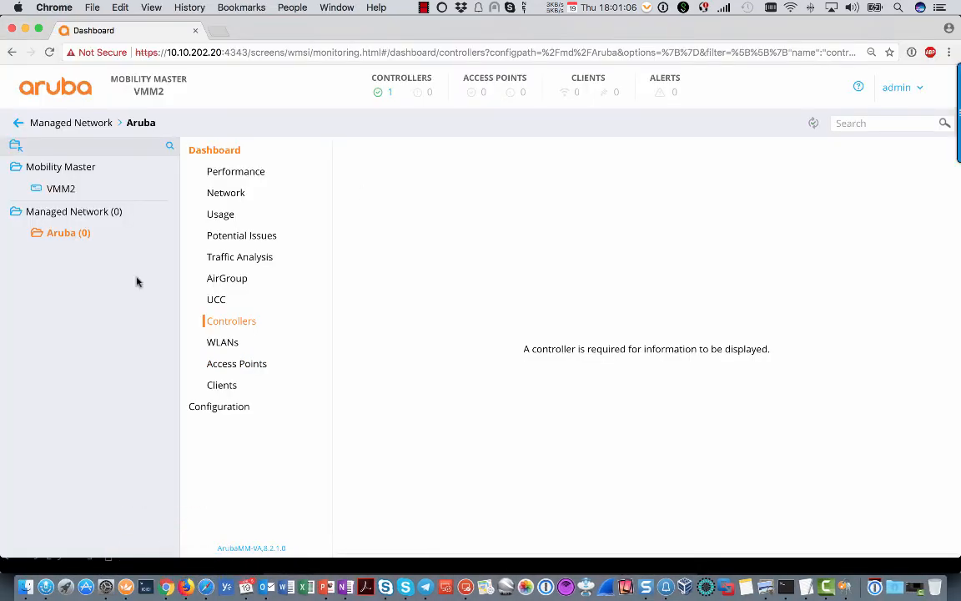
mouse_move(82, 236)
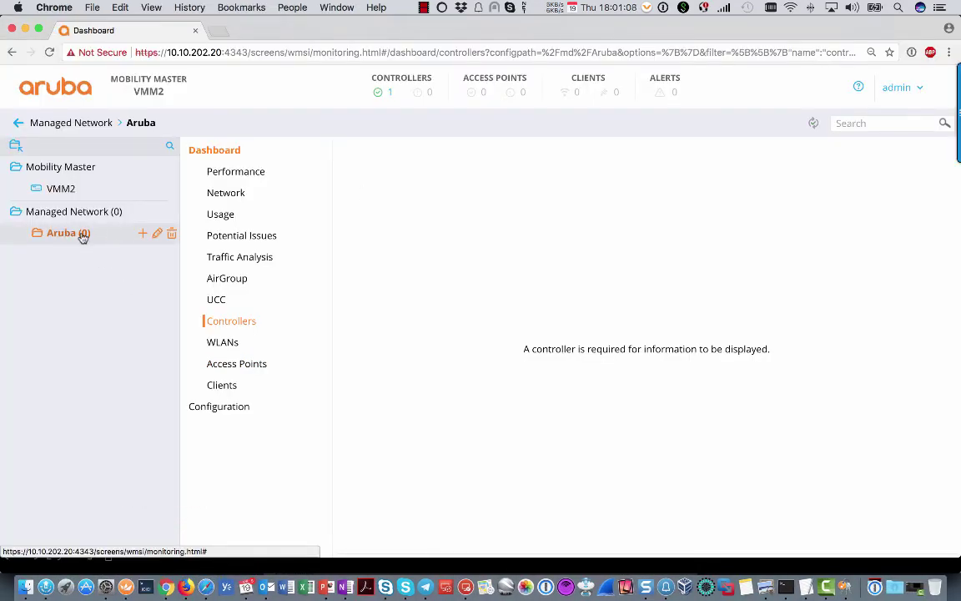
- Add MC-VA controller with MAC 00:0c:29:a8:38:05 and hostname VMC10, then select it in the tree
left_click(142, 233)
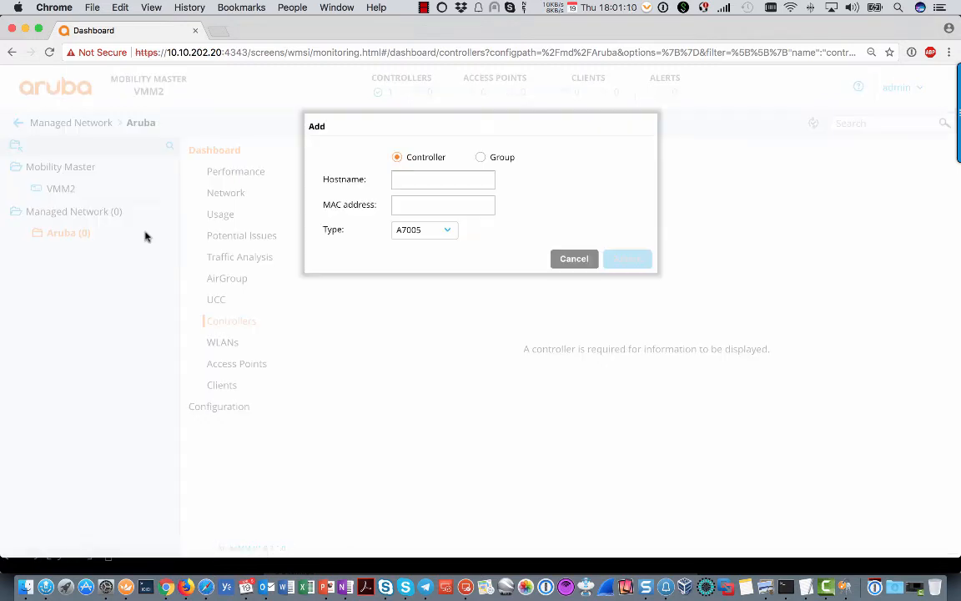
left_click(424, 230)
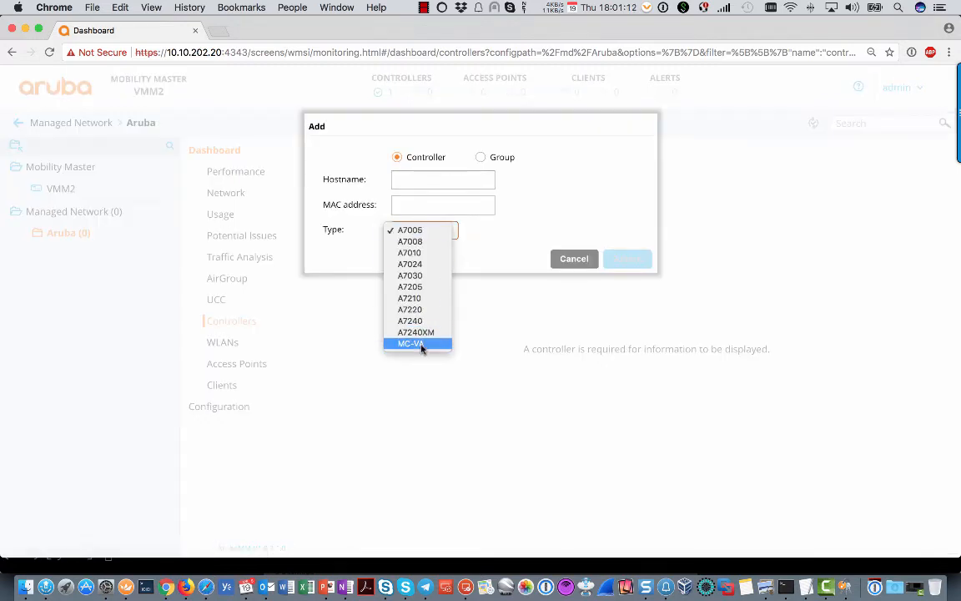
left_click(410, 344)
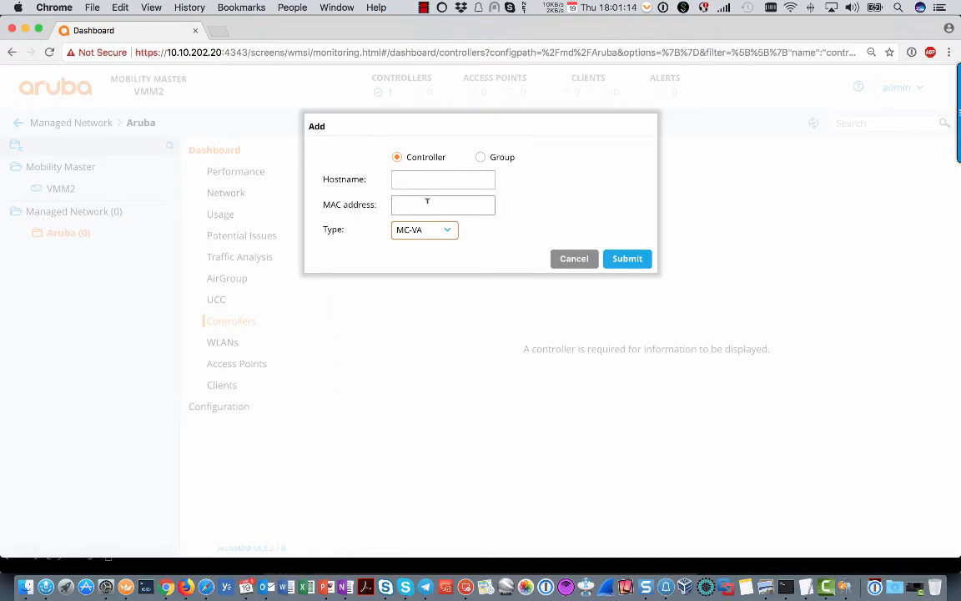
type("00:0c:29:a8:38:05")
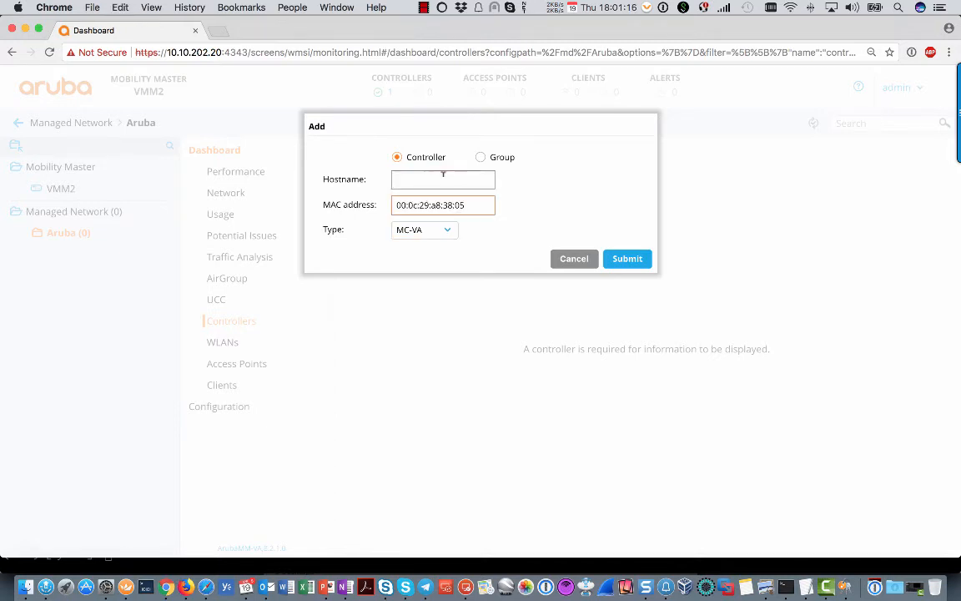
type("V")
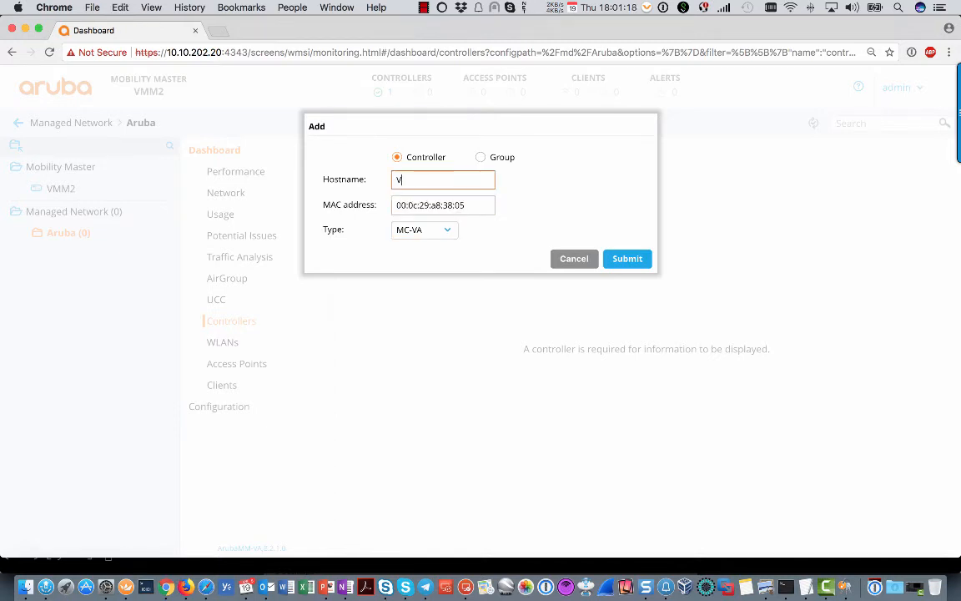
type("MC10")
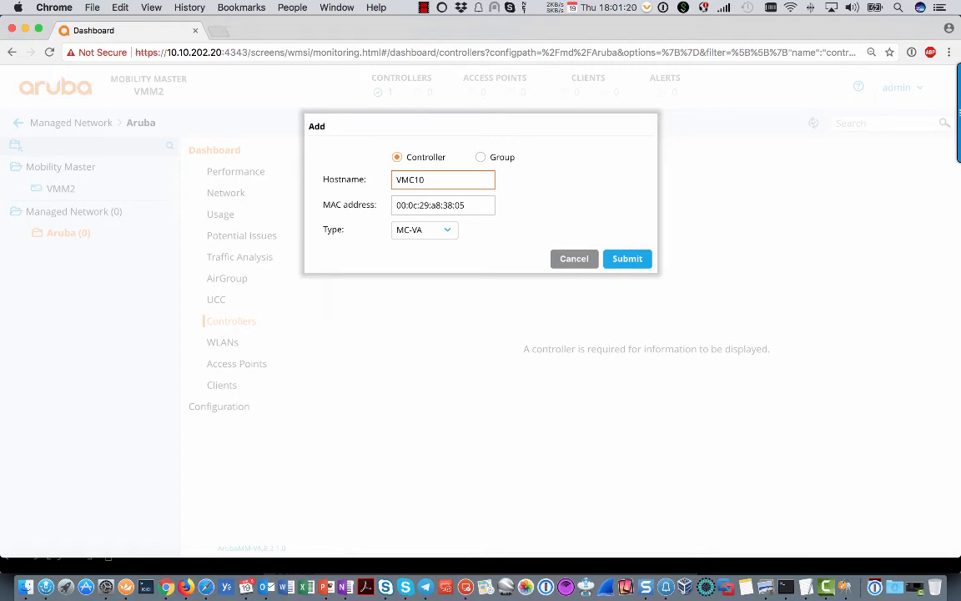
left_click(627, 256)
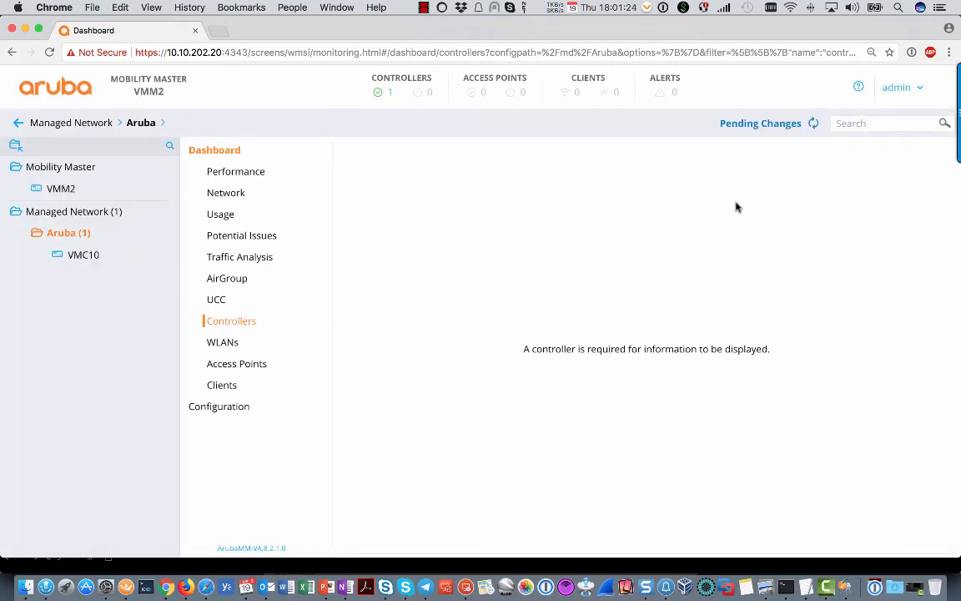
mouse_move(83, 254)
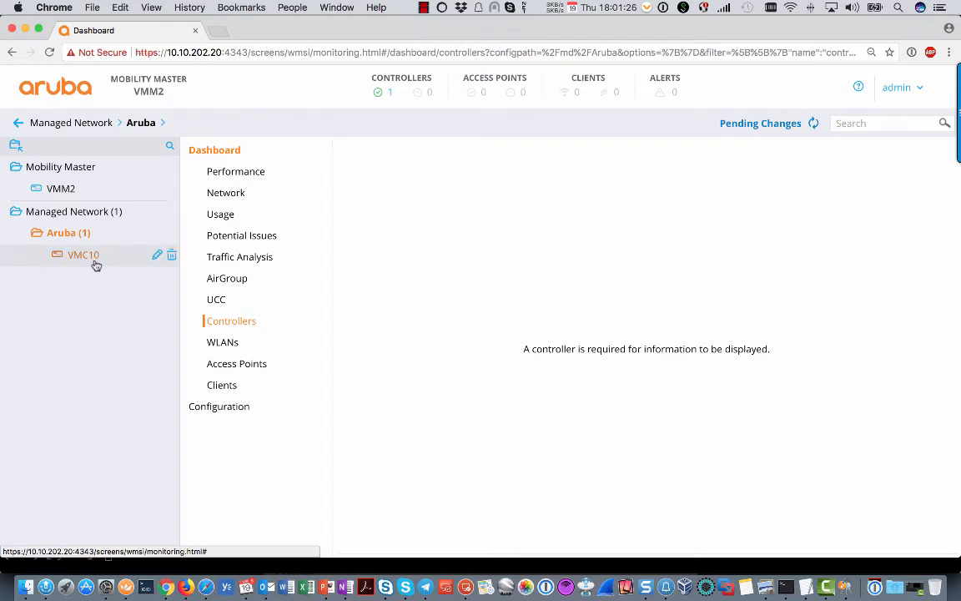
left_click(83, 254)
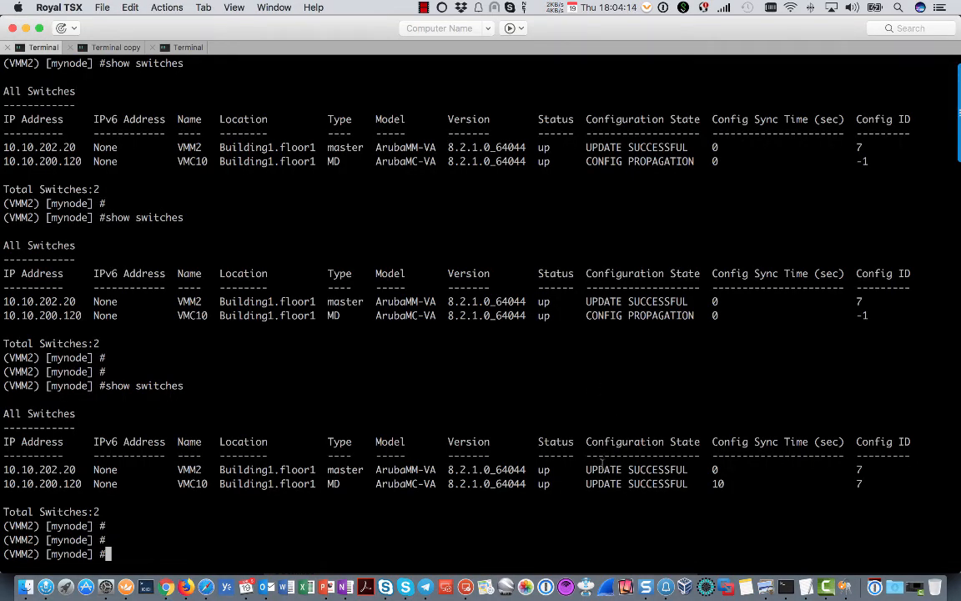
- Highlight VMC10's address 10.10.200.120 in VMM2's switch list showing UPDATE SUCCESSFUL
double_click(642, 441)
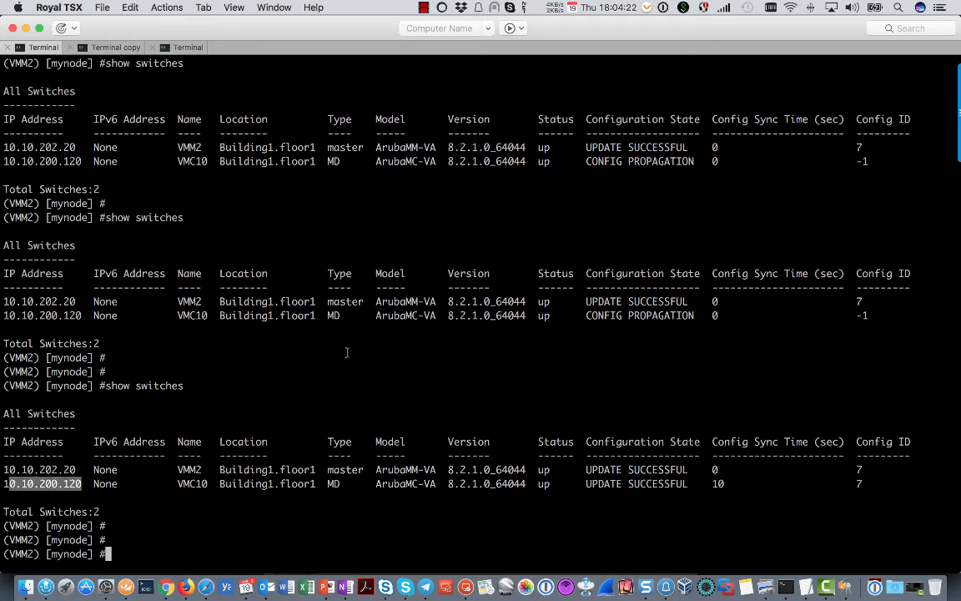
mouse_move(419, 374)
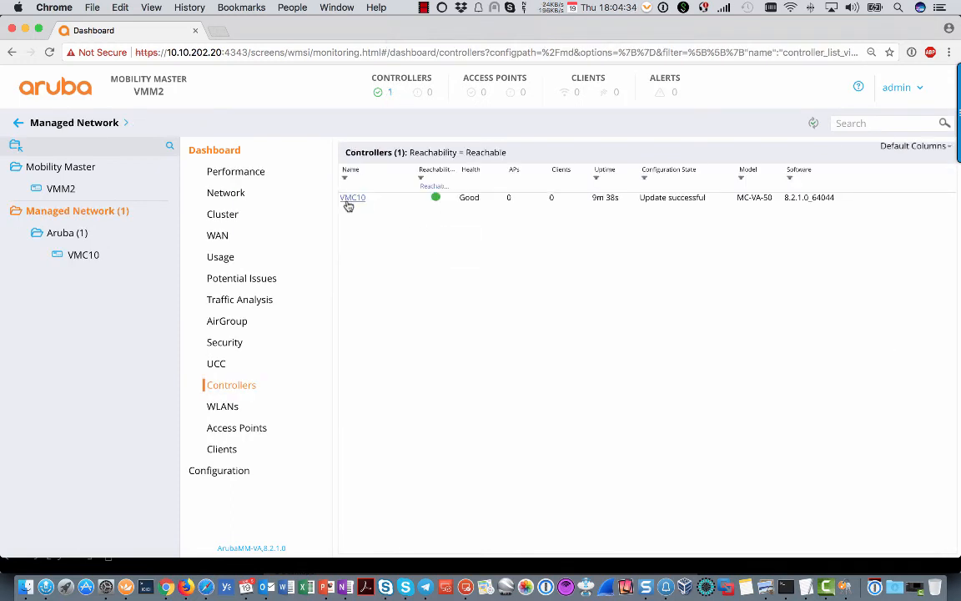
mouse_move(631, 335)
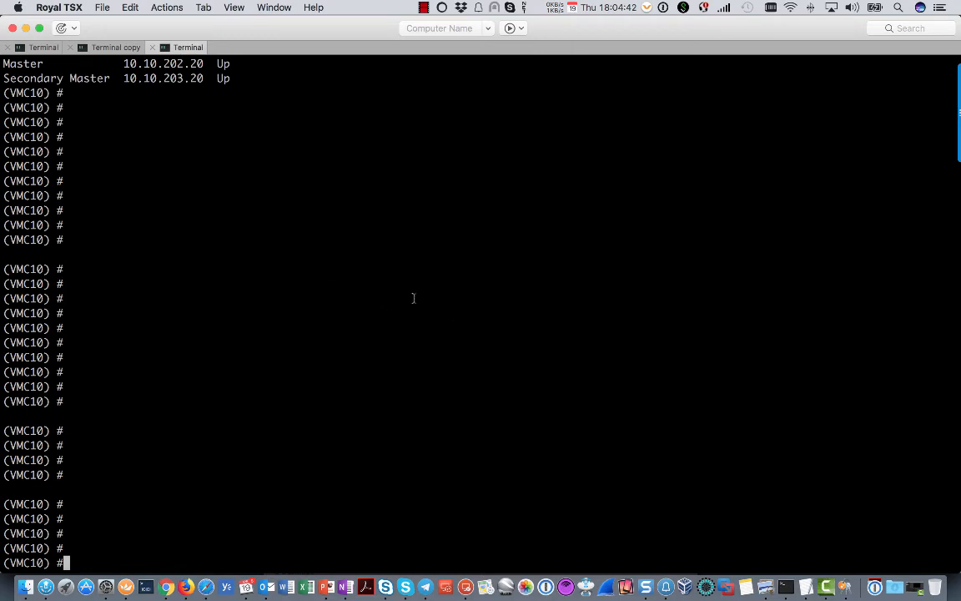
mouse_move(551, 277)
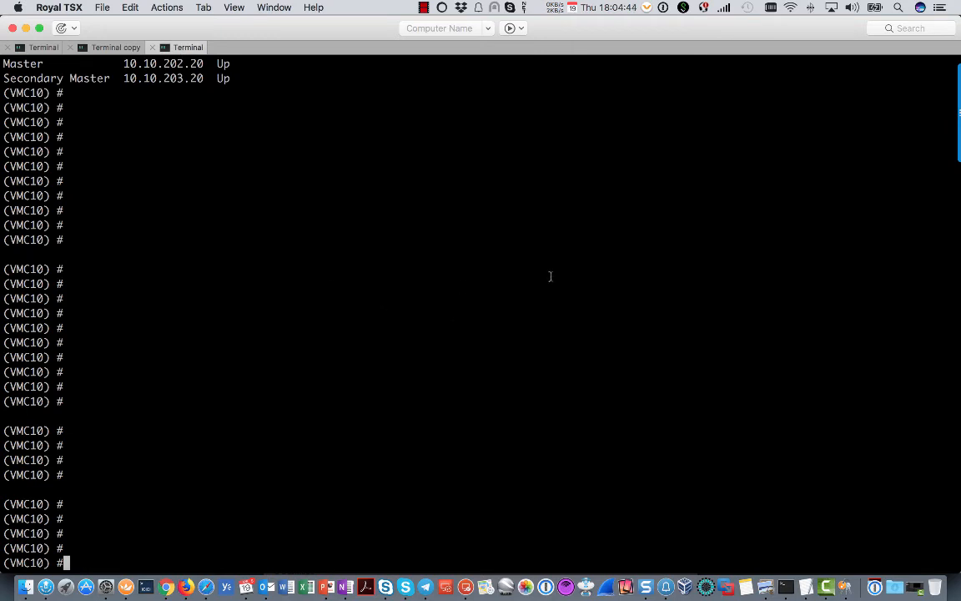
- Run 'show crypto ipsec sa' on VMC10 and highlight the responder address 10.10.202.20
type("show crypto")
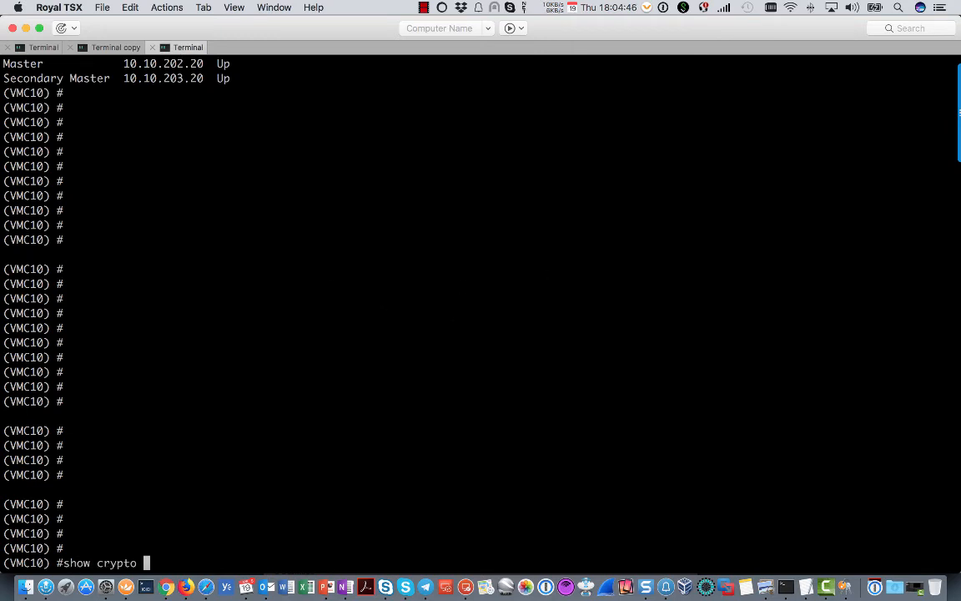
key("Return")
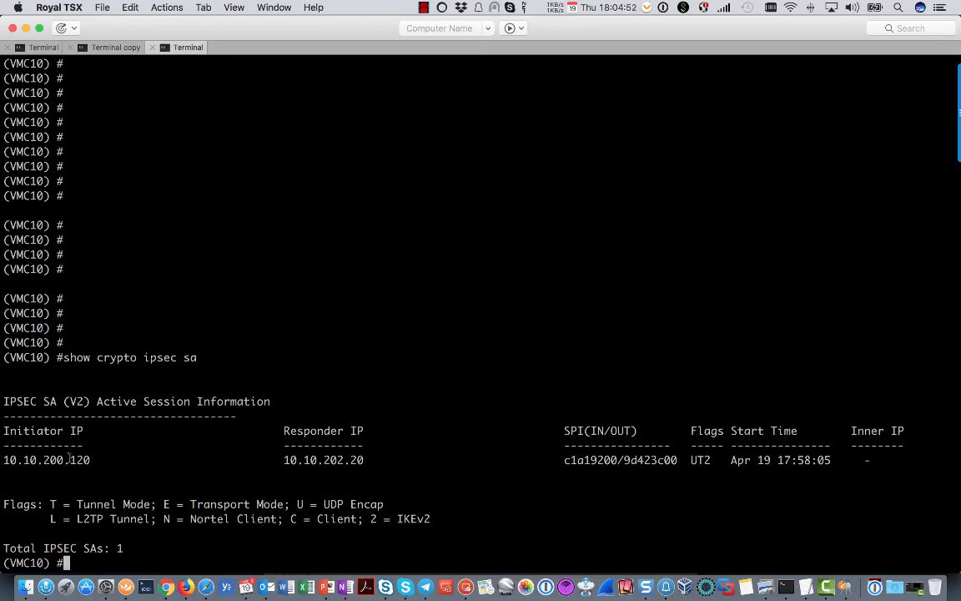
double_click(65, 460)
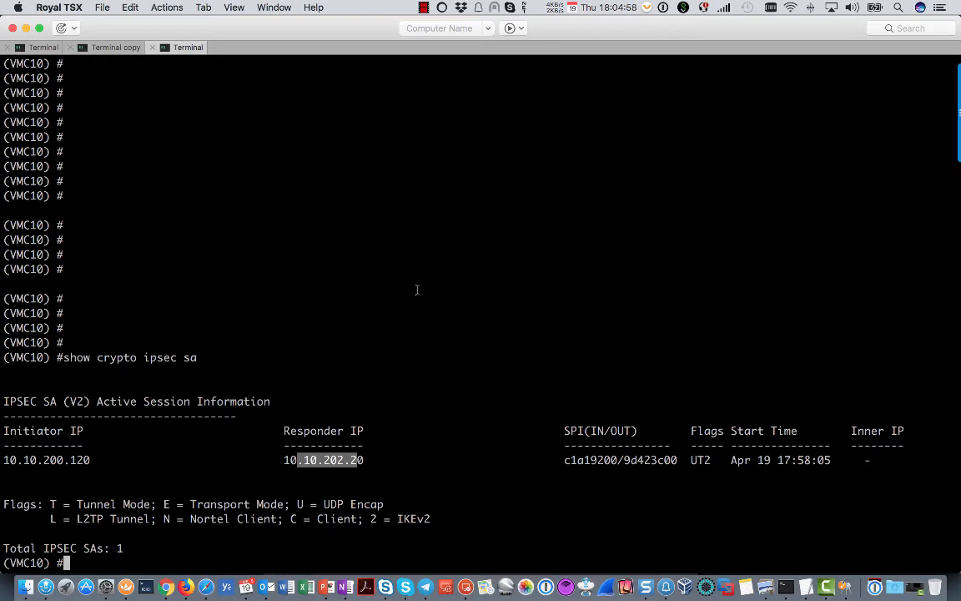
mouse_move(331, 270)
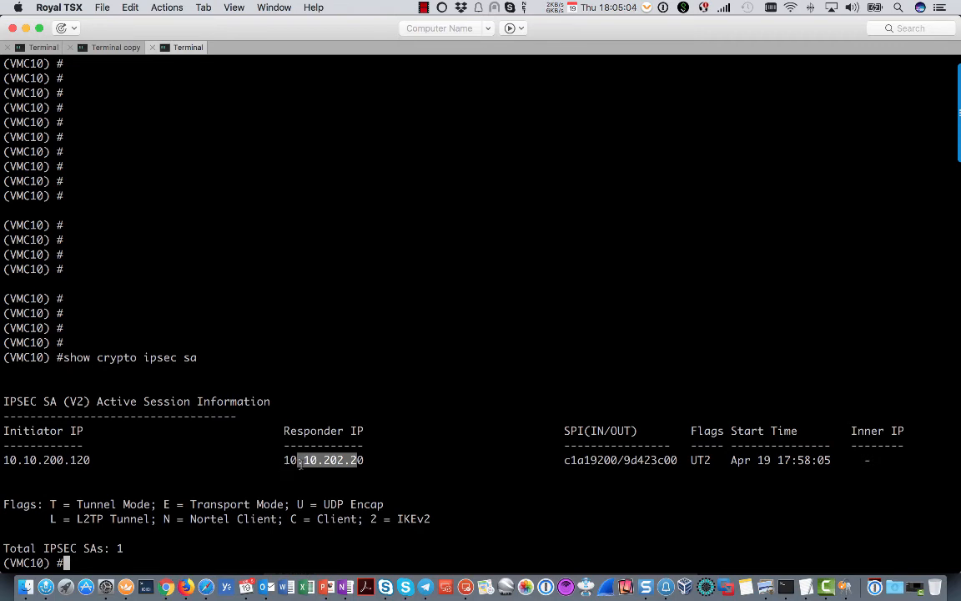
mouse_move(409, 340)
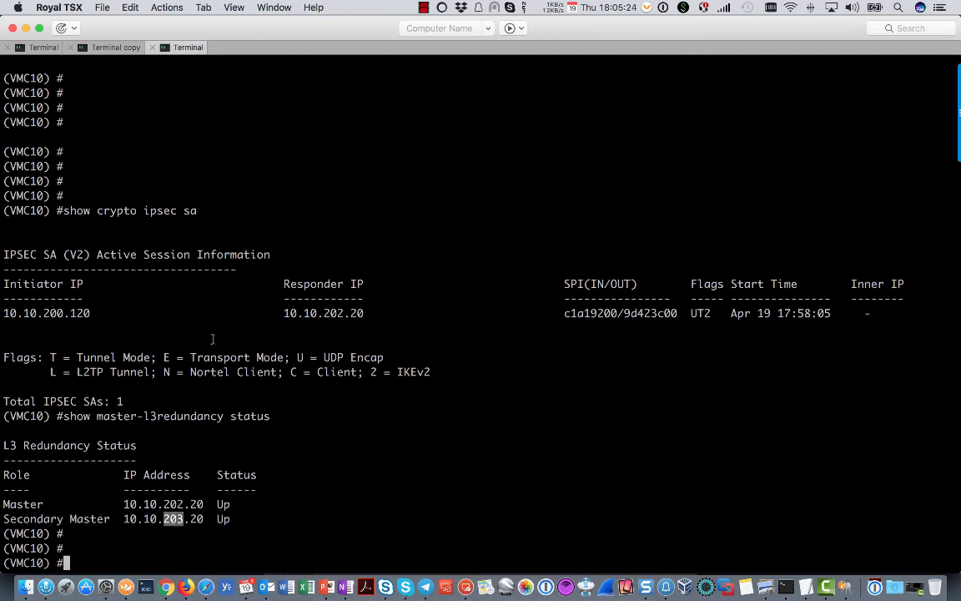
mouse_move(250, 280)
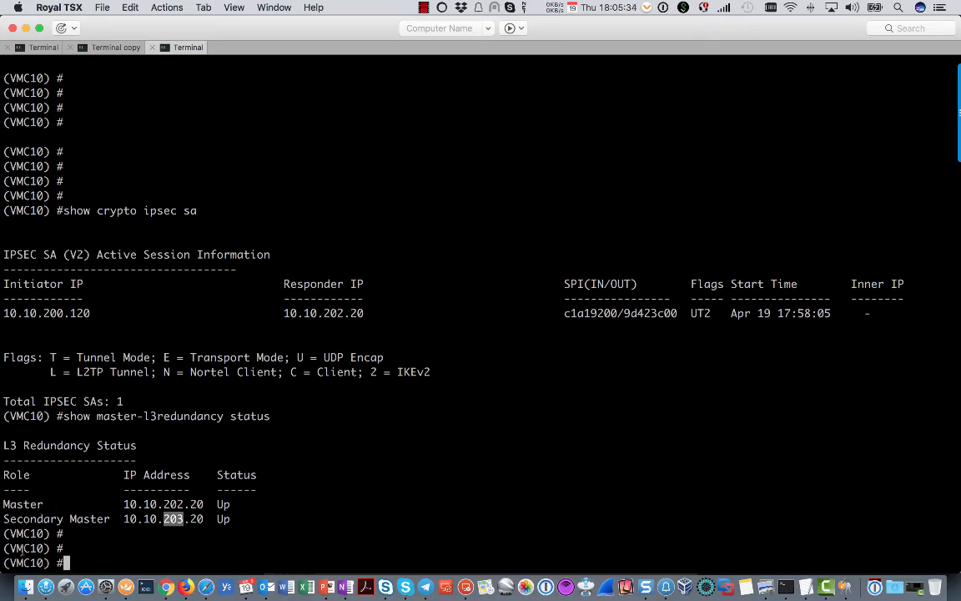
mouse_move(260, 497)
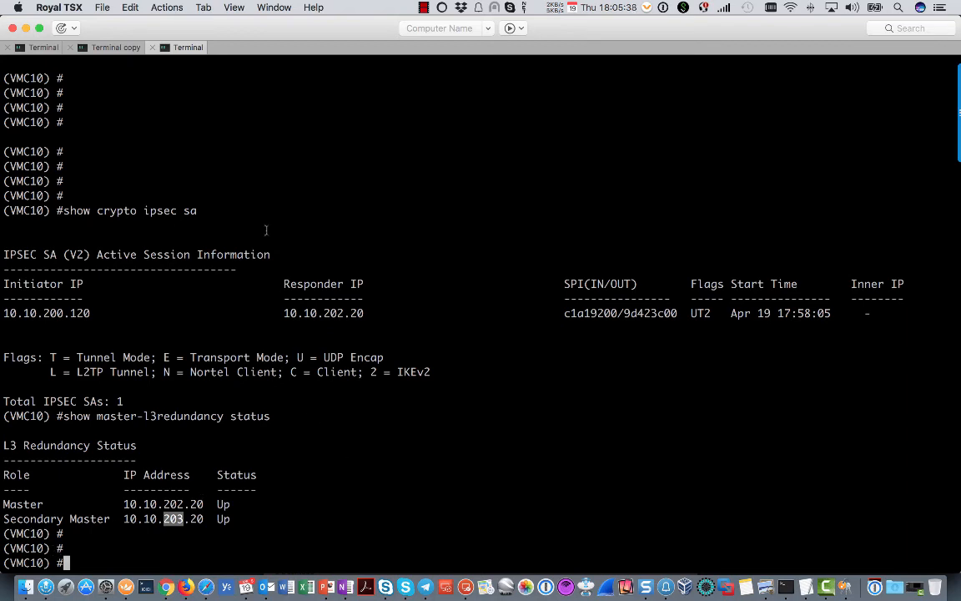
mouse_move(280, 220)
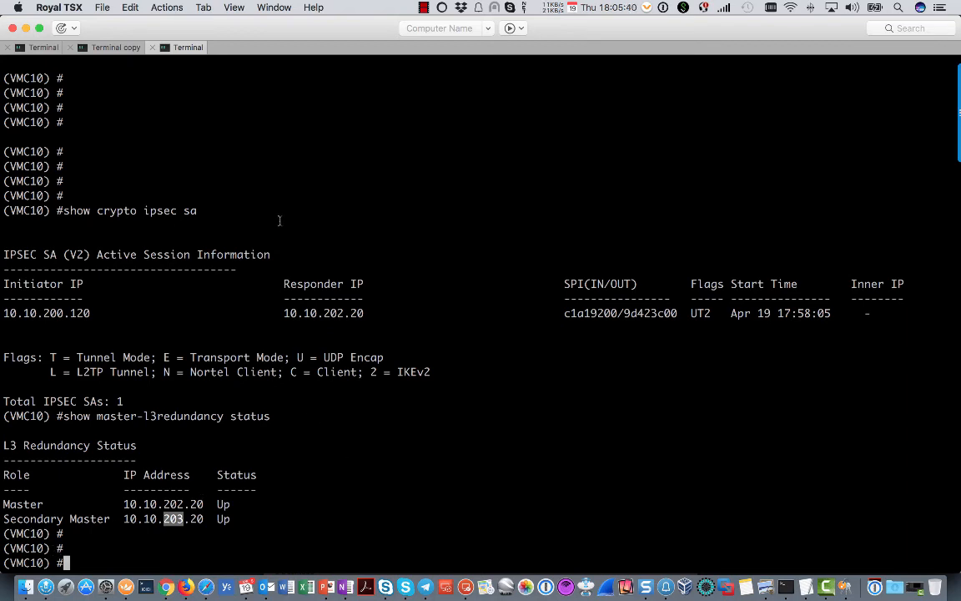
mouse_move(192, 300)
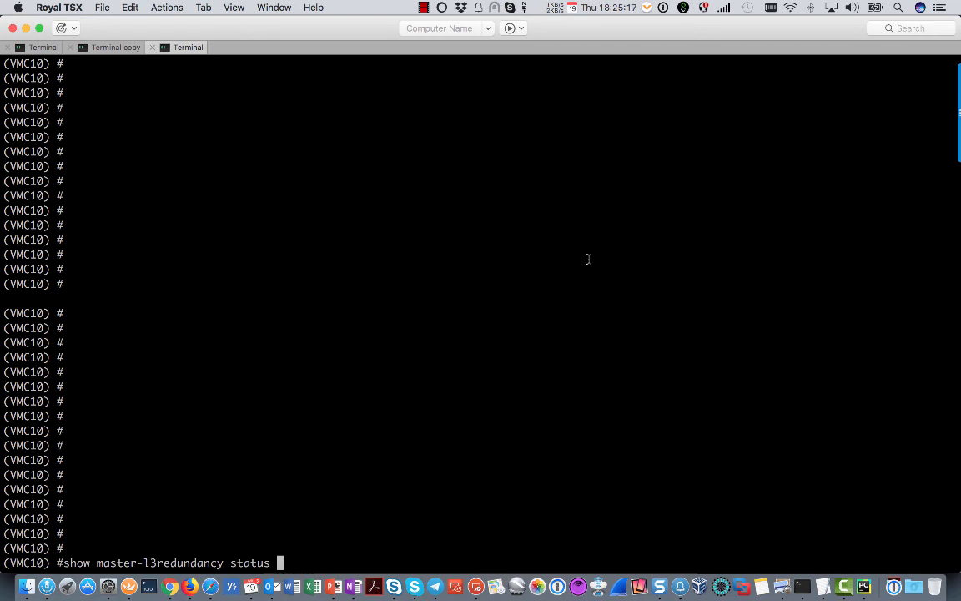
- Run 'show master-l3redundancy status' and highlight the downed master 10.10.202.20
key("Return")
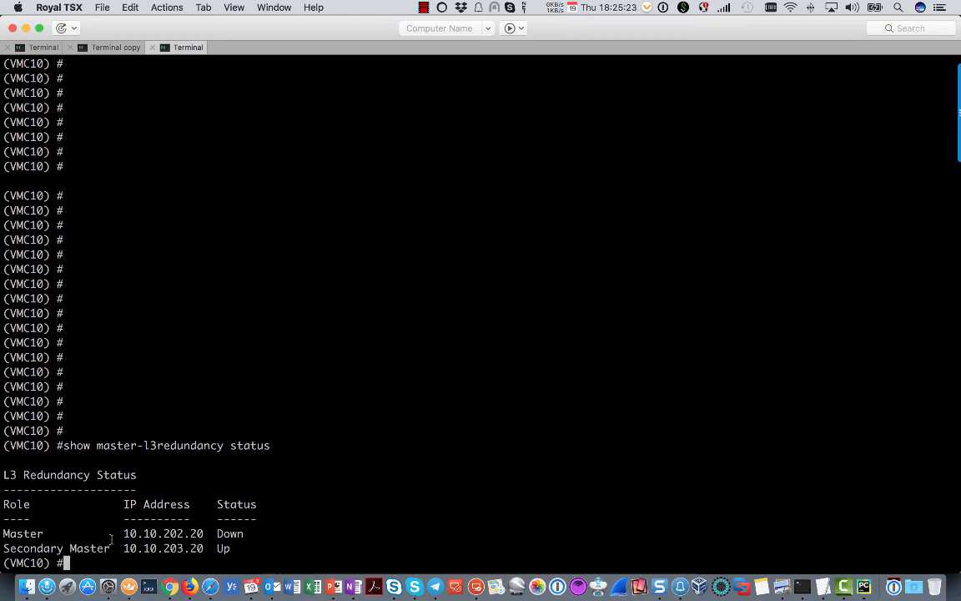
double_click(163, 534)
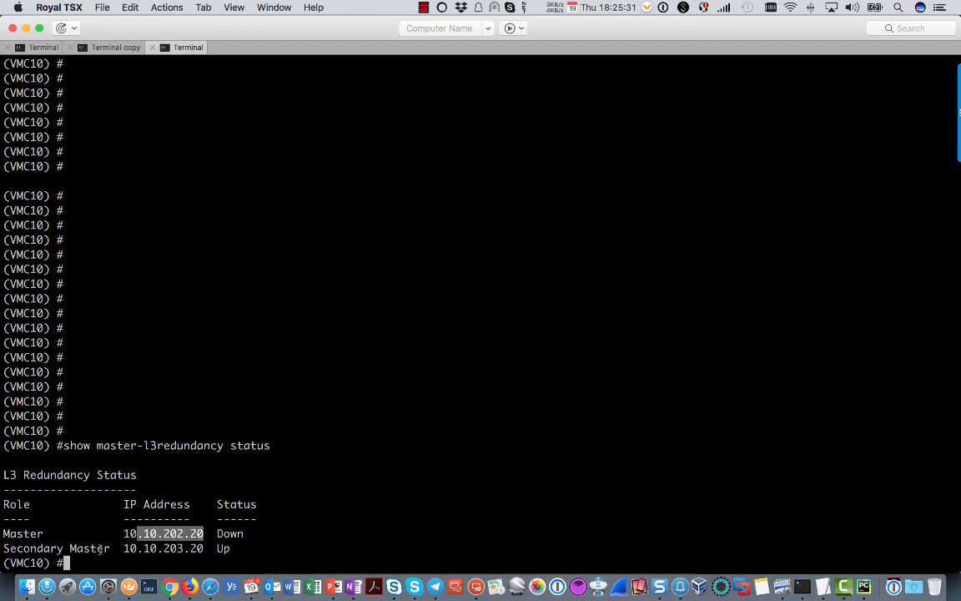
mouse_move(494, 309)
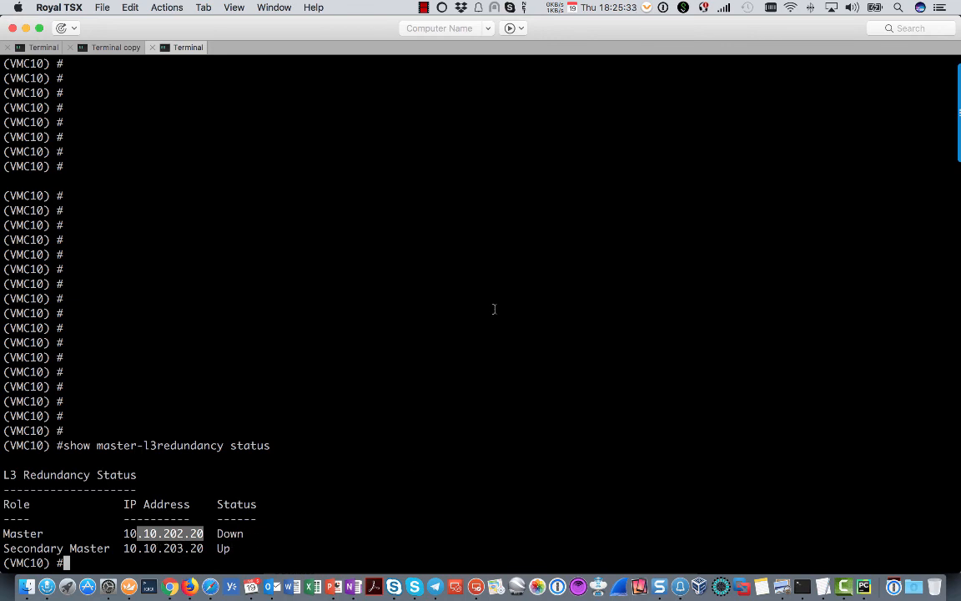
- Run 'show crypto ipsec sa' and highlight the new responder address 10.10.203.20
type("show crypto ipsec sa")
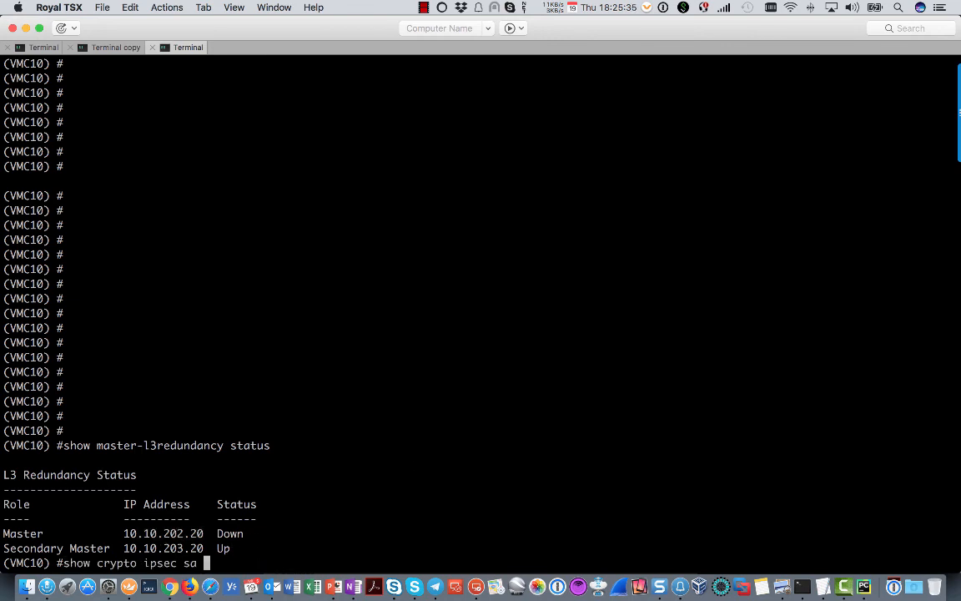
key("Return")
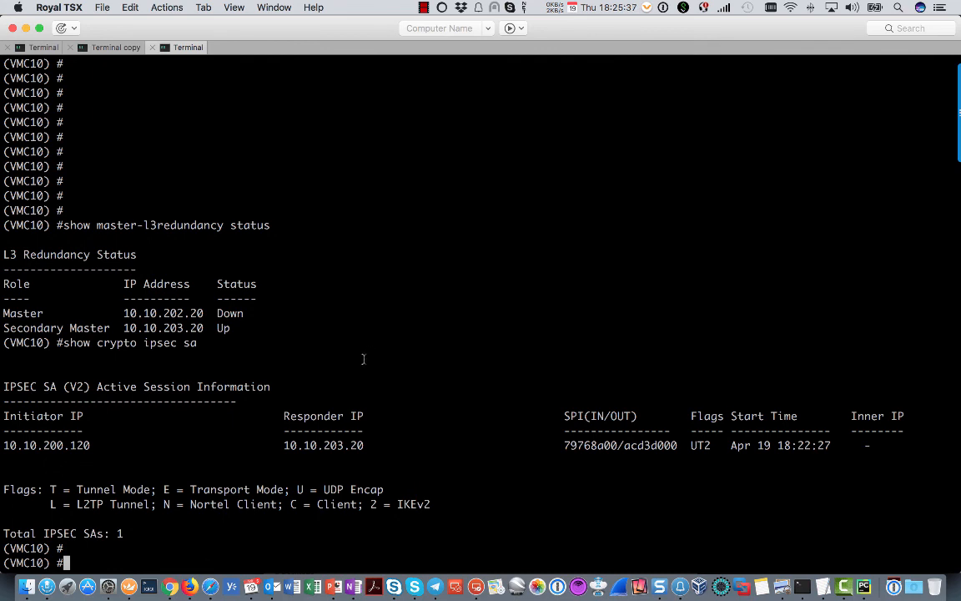
double_click(301, 444)
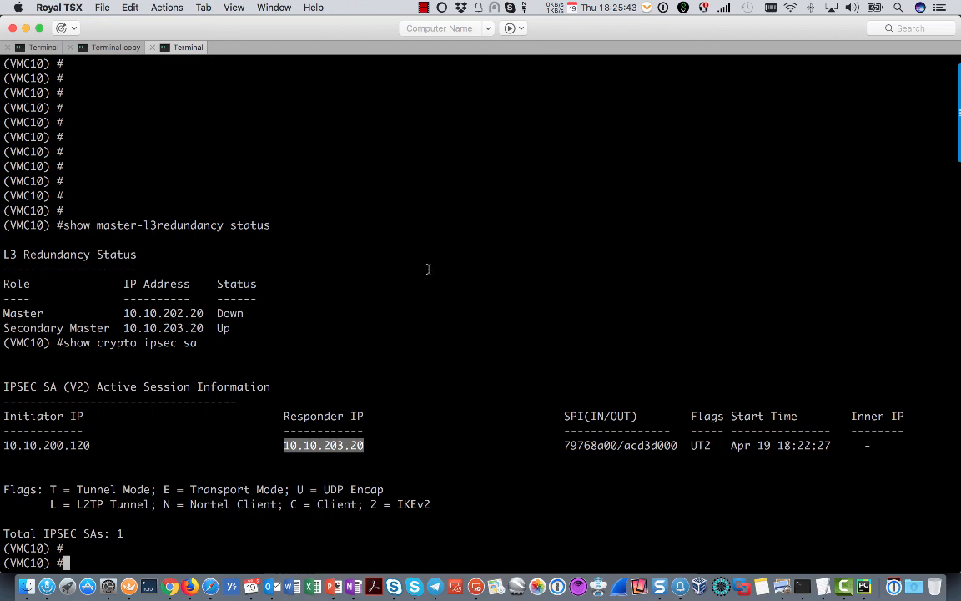
mouse_move(230, 587)
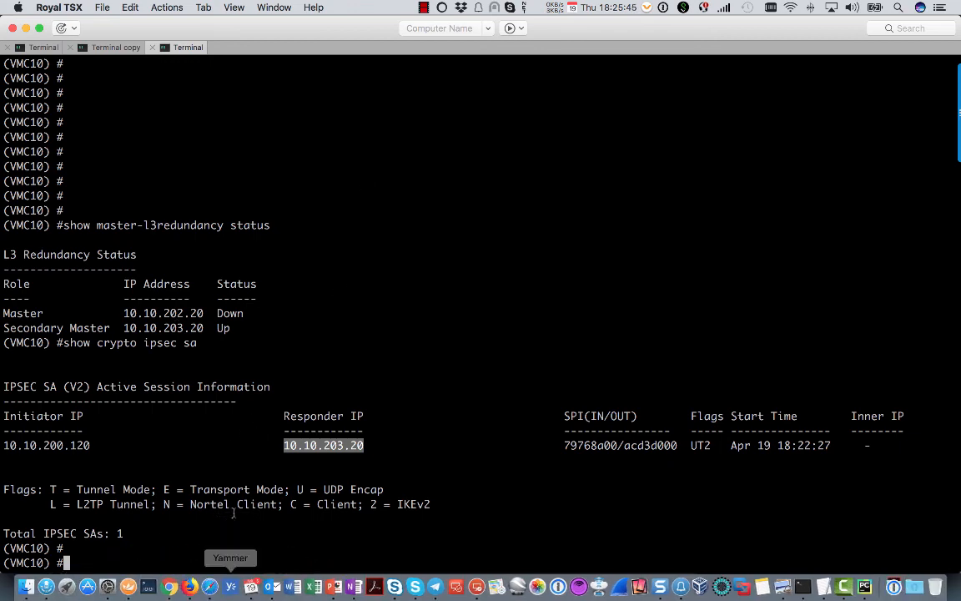